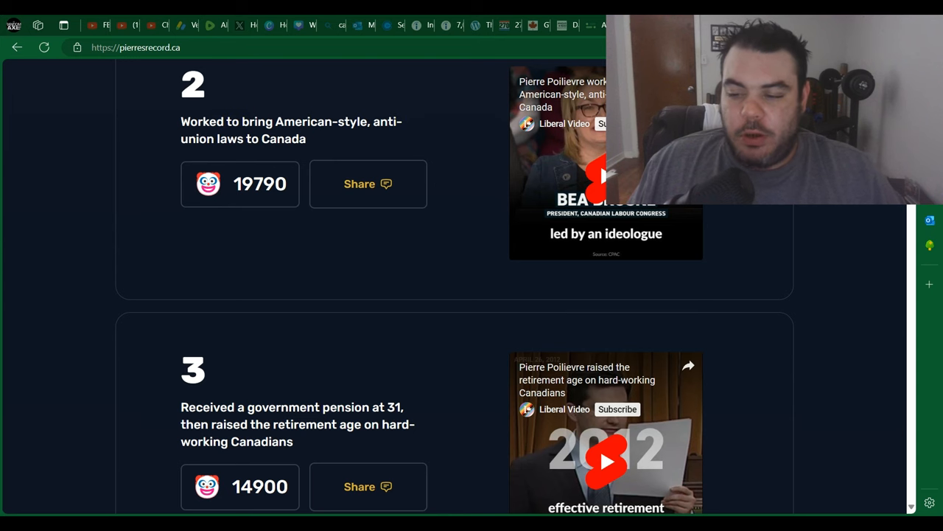
scroll(up, 3)
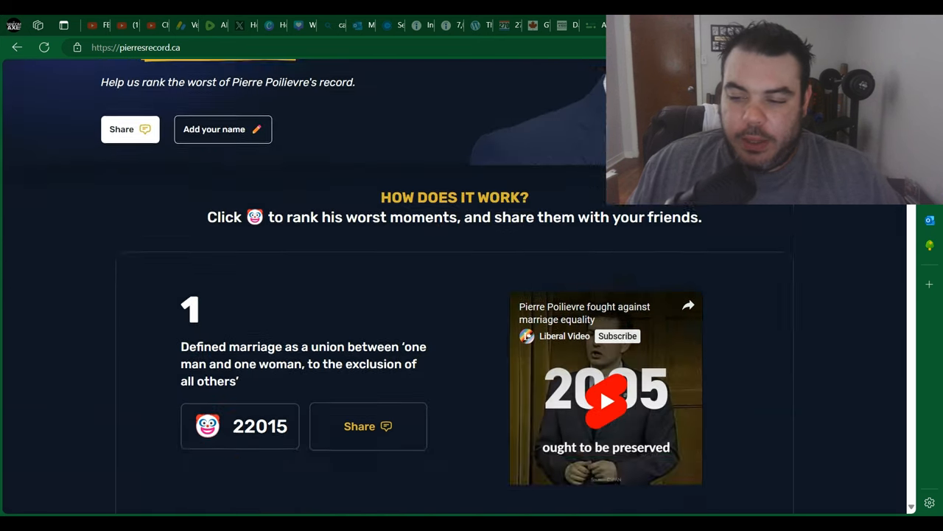
scroll(up, 3)
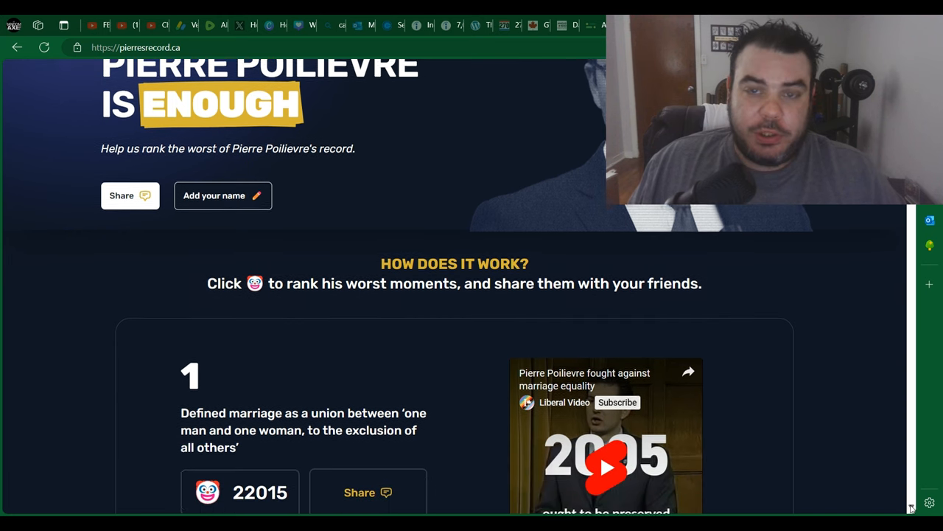
scroll(down, 3)
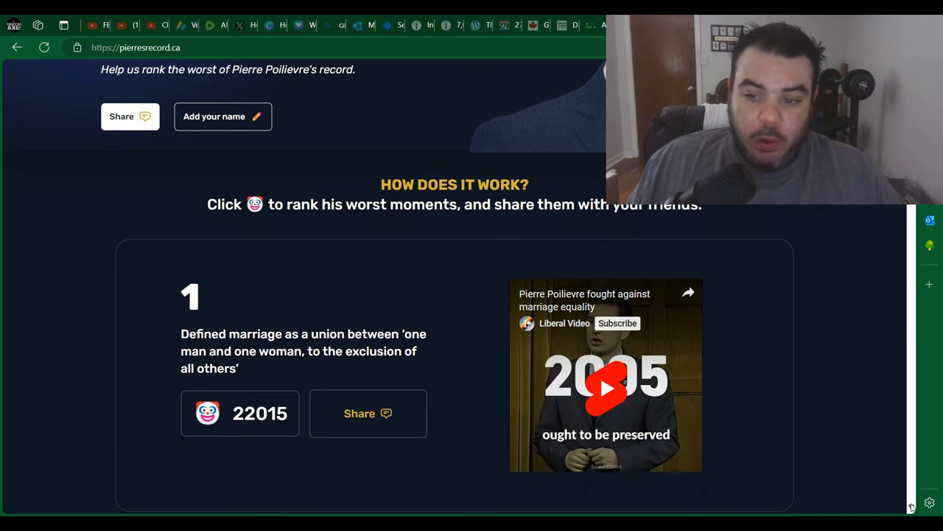
mouse_move(248, 229)
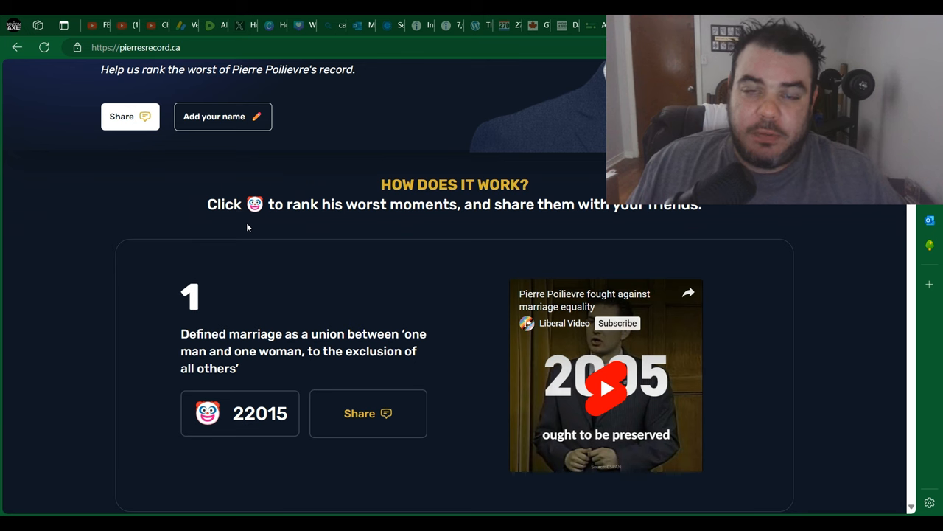
mouse_move(665, 254)
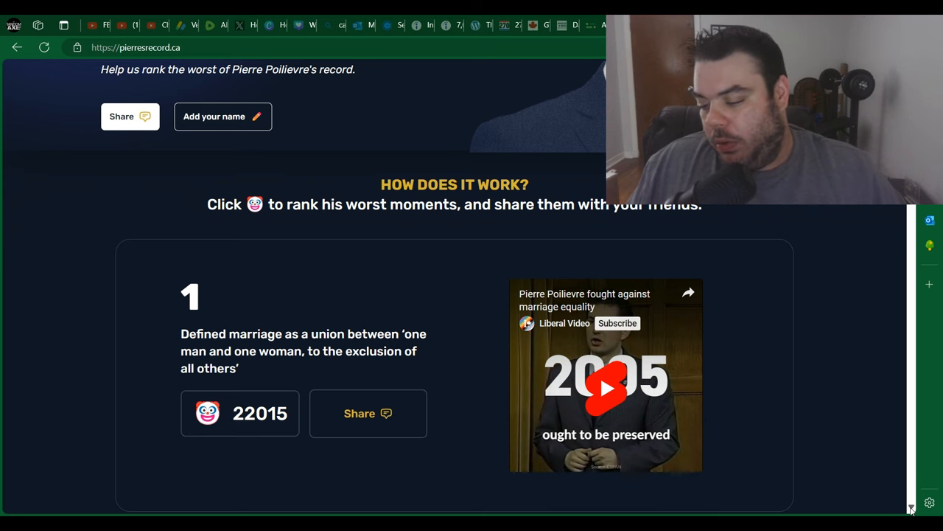
scroll(down, 3)
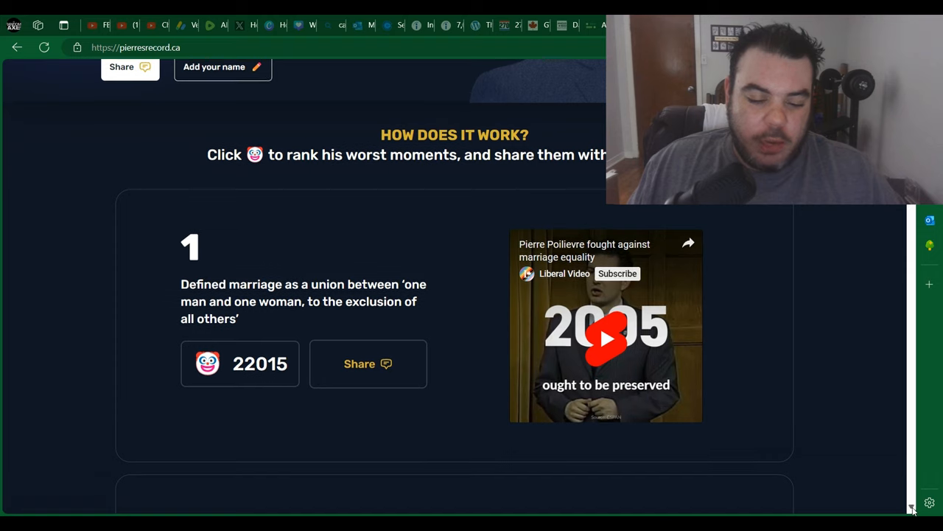
scroll(down, 3)
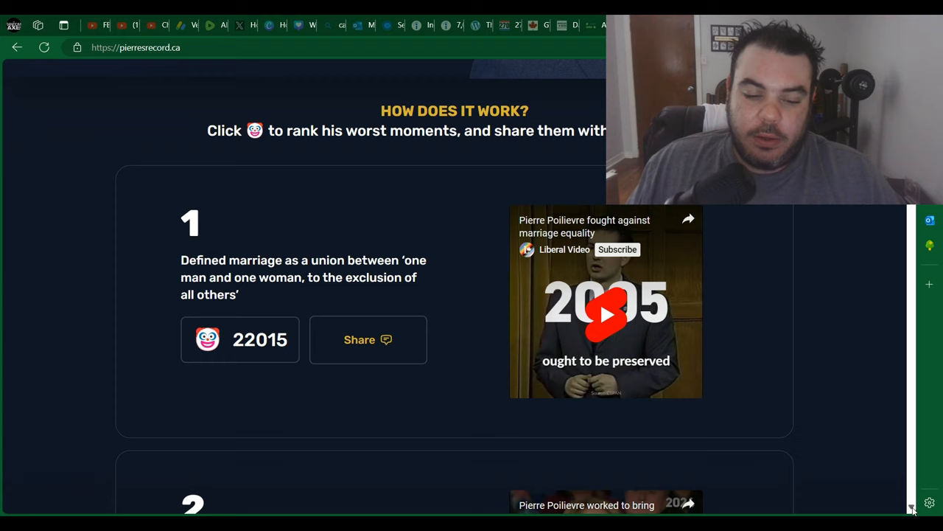
scroll(down, 3)
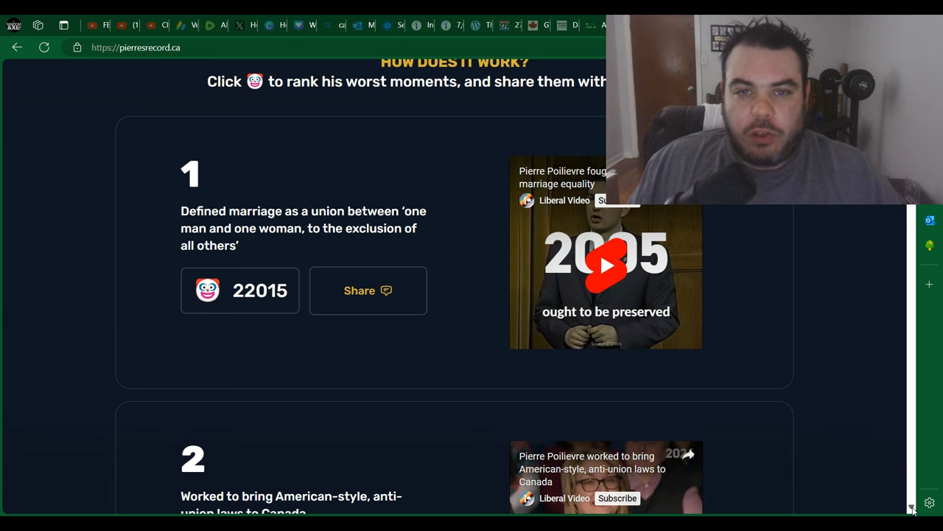
scroll(down, 3)
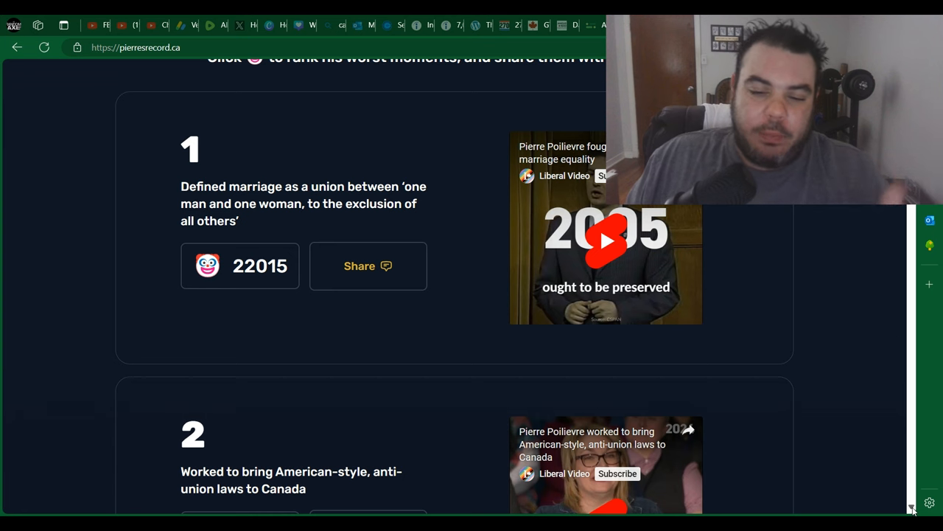
mouse_move(608, 308)
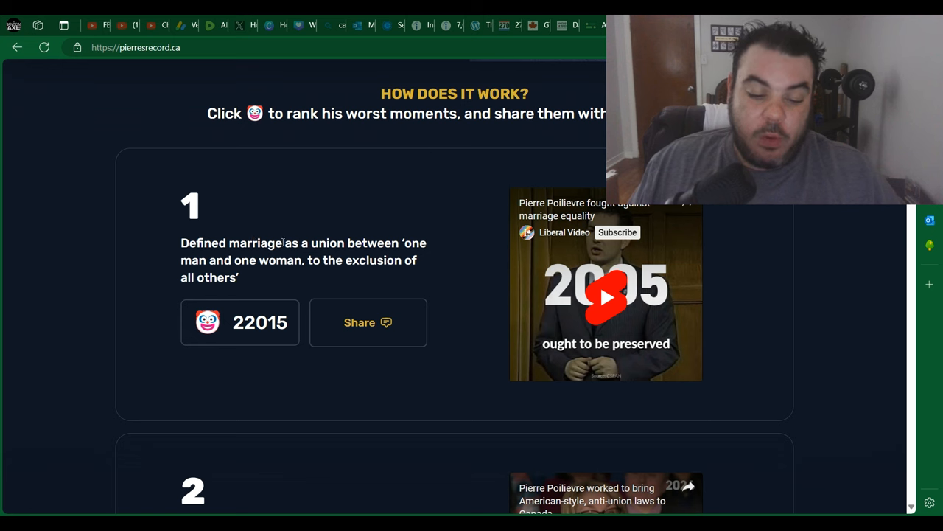
mouse_move(314, 225)
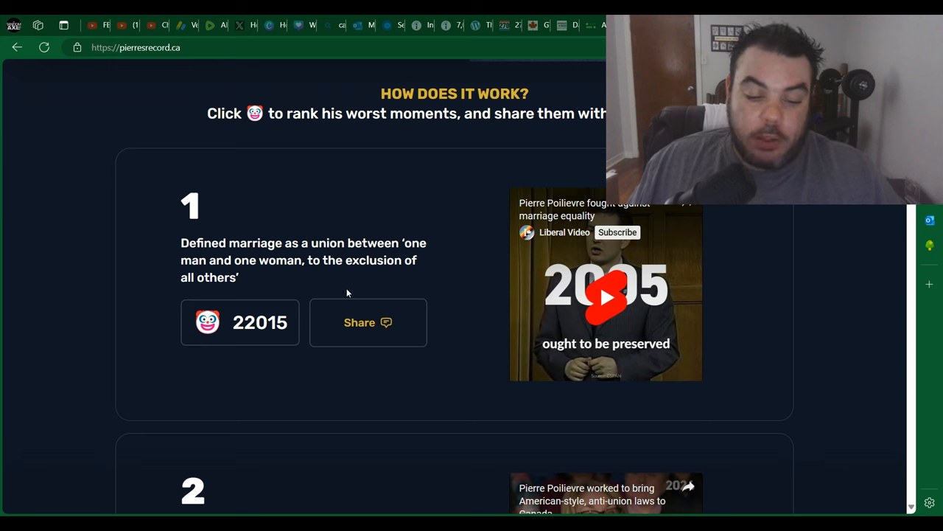
mouse_move(450, 190)
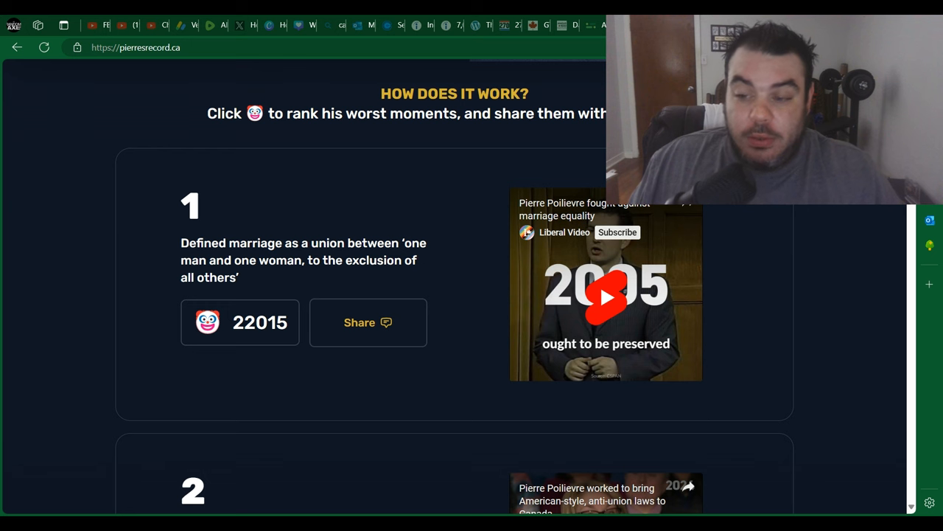
scroll(down, 3)
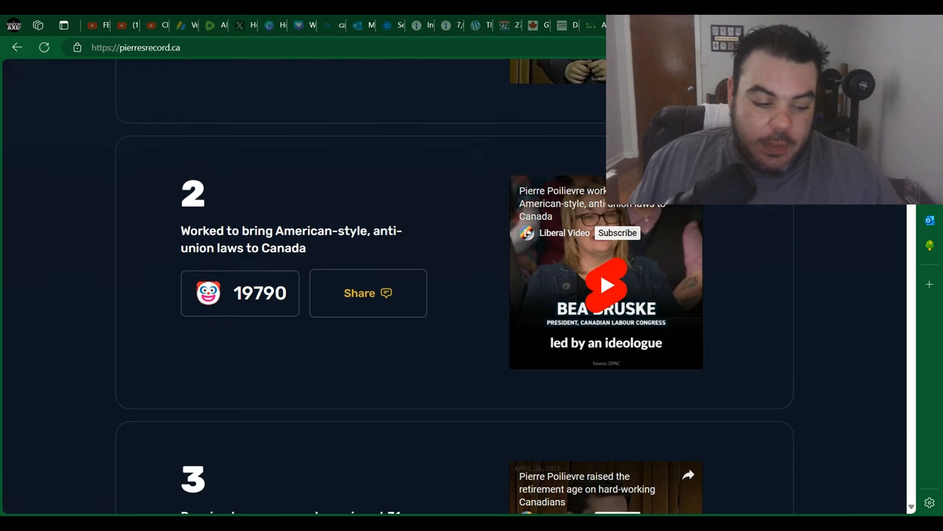
scroll(down, 3)
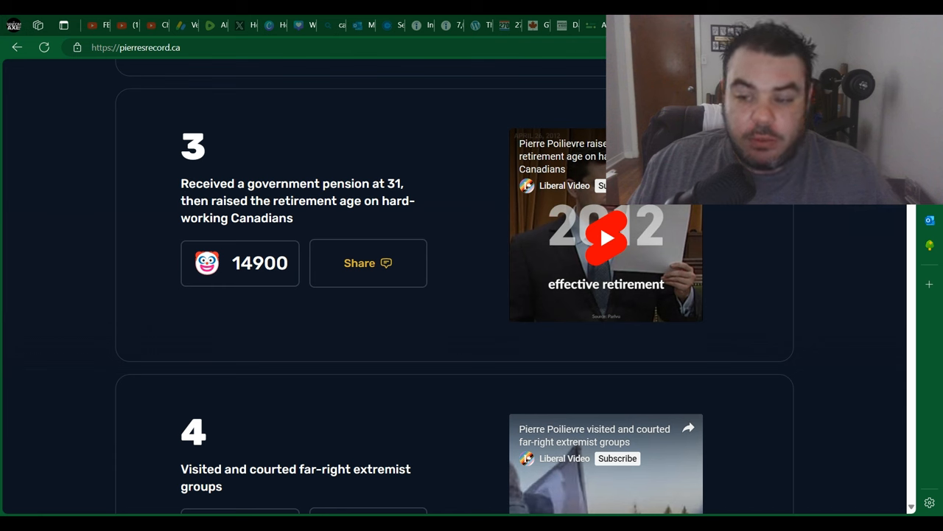
scroll(down, 3)
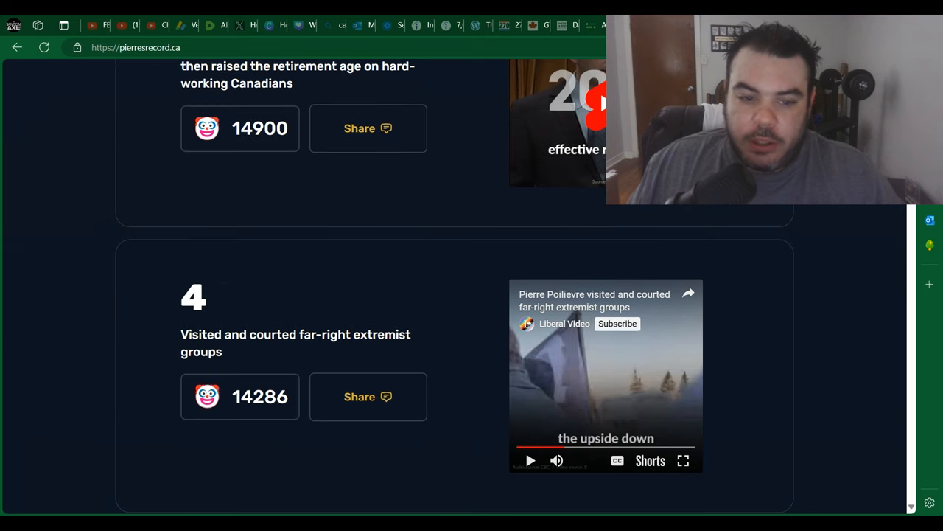
scroll(down, 3)
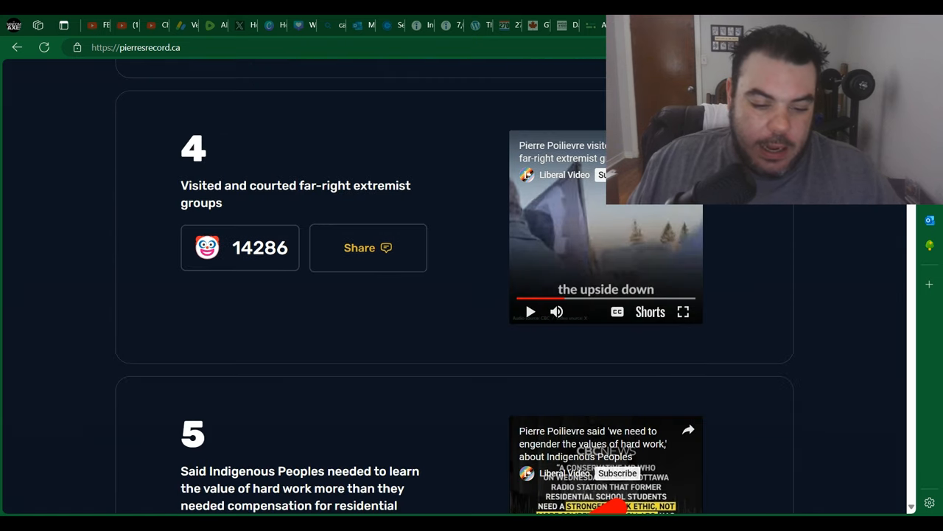
scroll(down, 3)
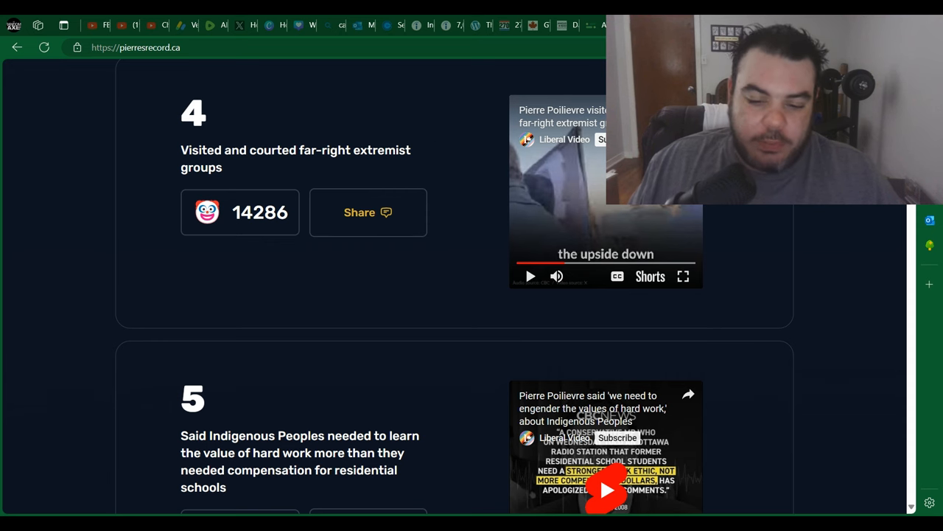
scroll(down, 3)
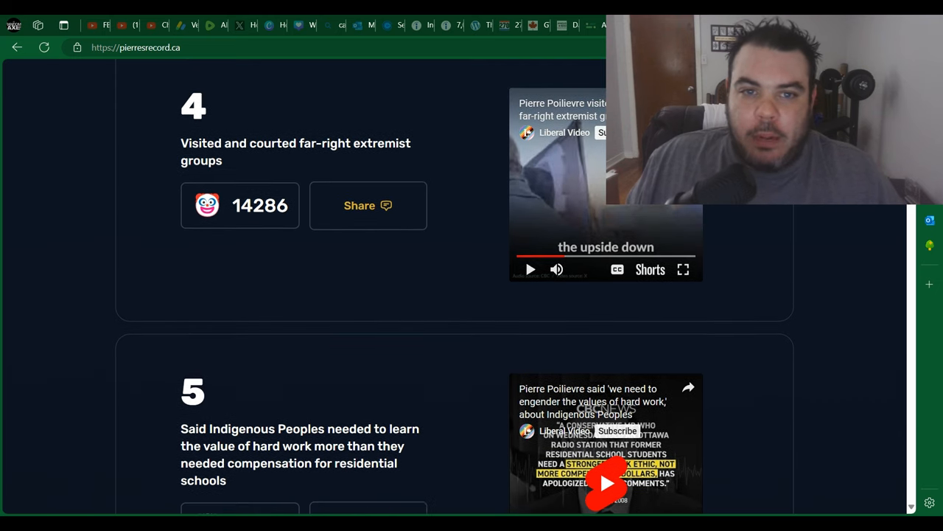
scroll(down, 3)
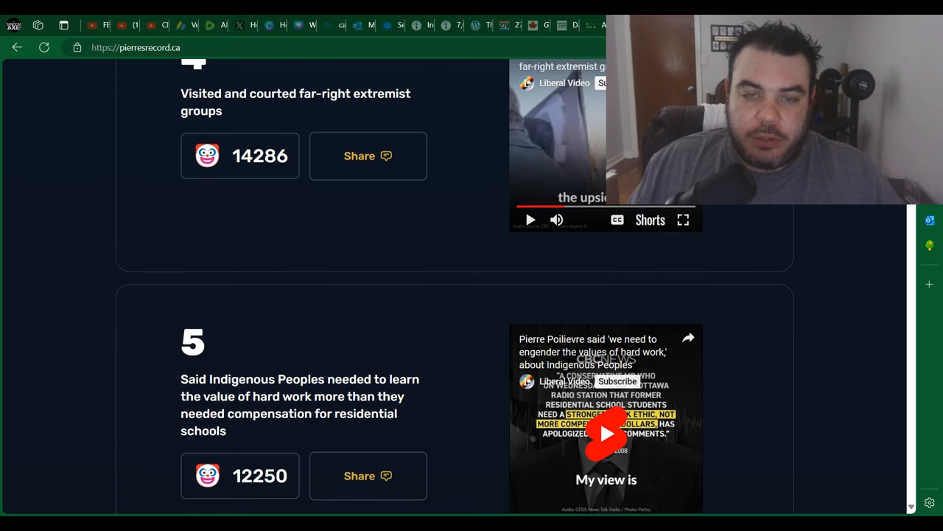
scroll(down, 3)
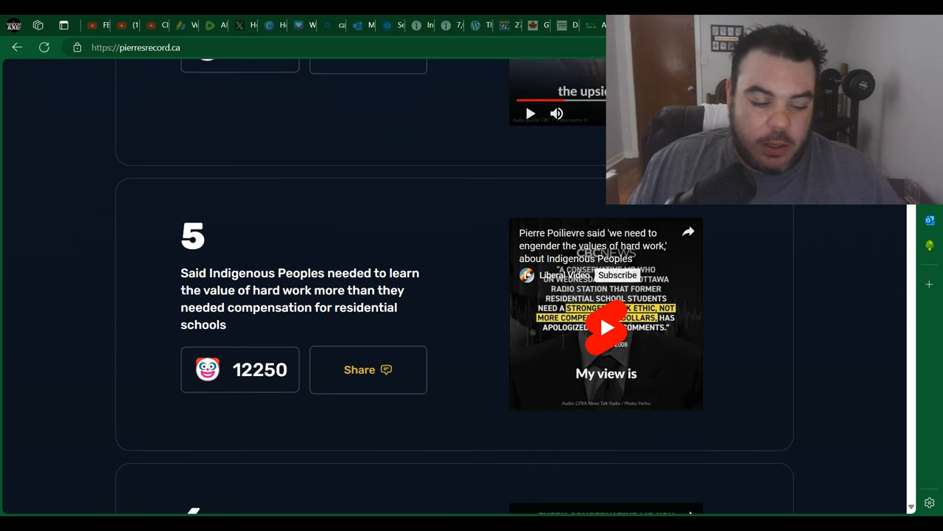
scroll(down, 3)
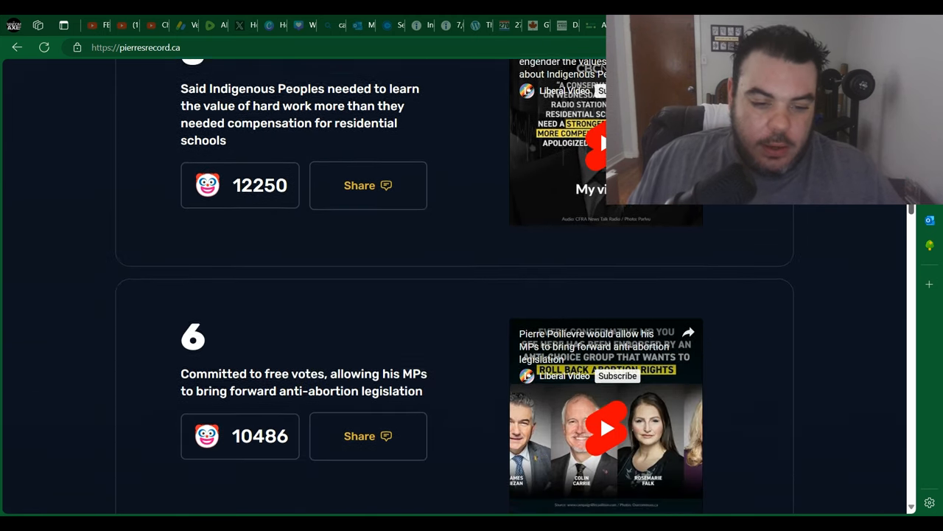
scroll(down, 3)
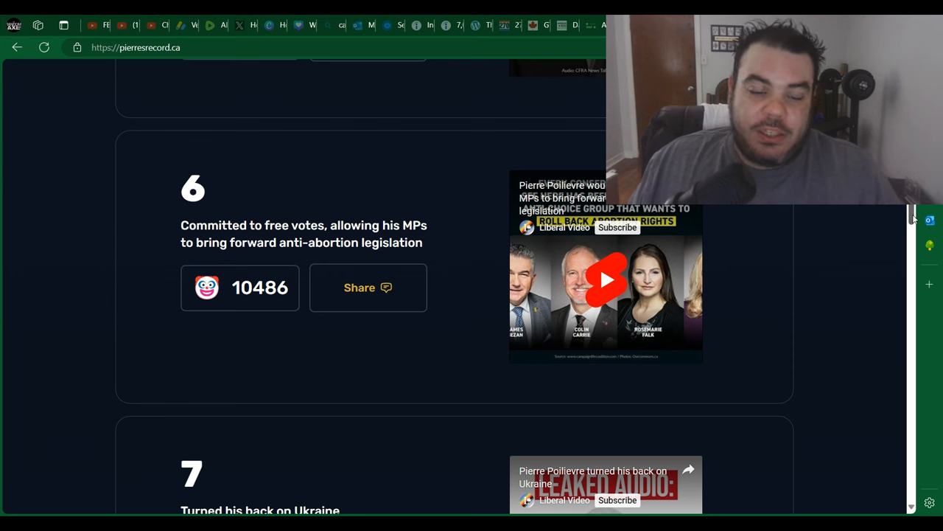
scroll(down, 3)
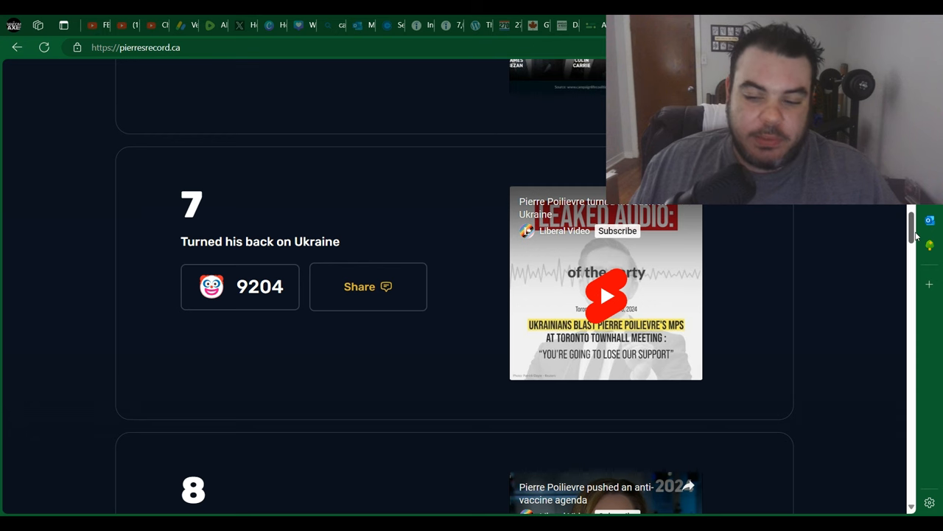
scroll(down, 3)
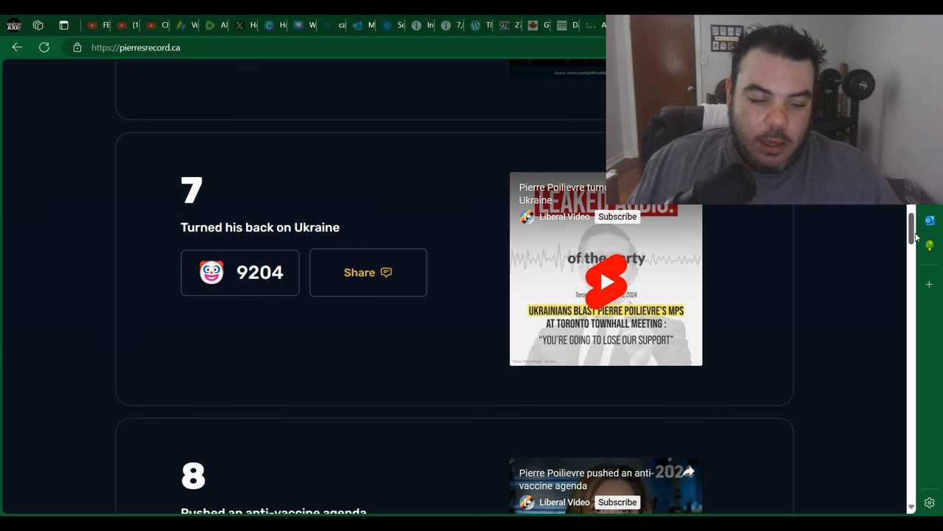
scroll(down, 3)
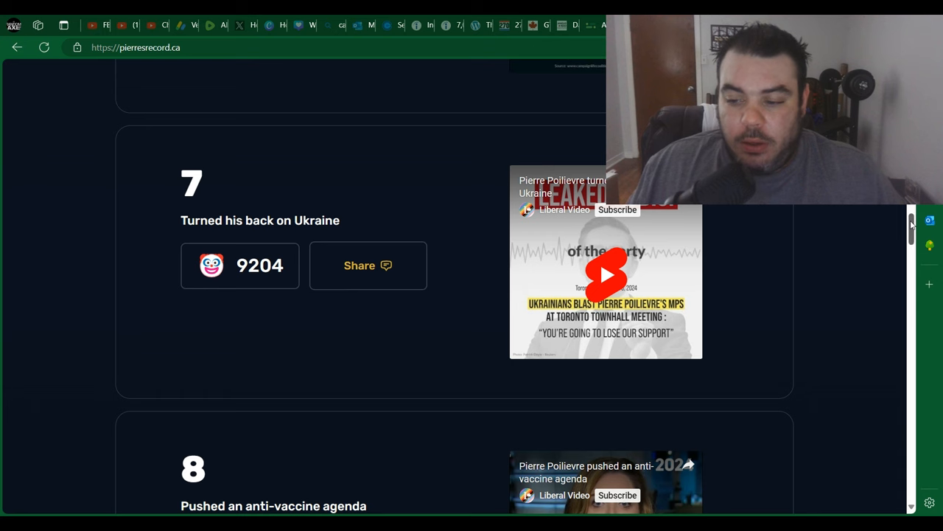
scroll(down, 3)
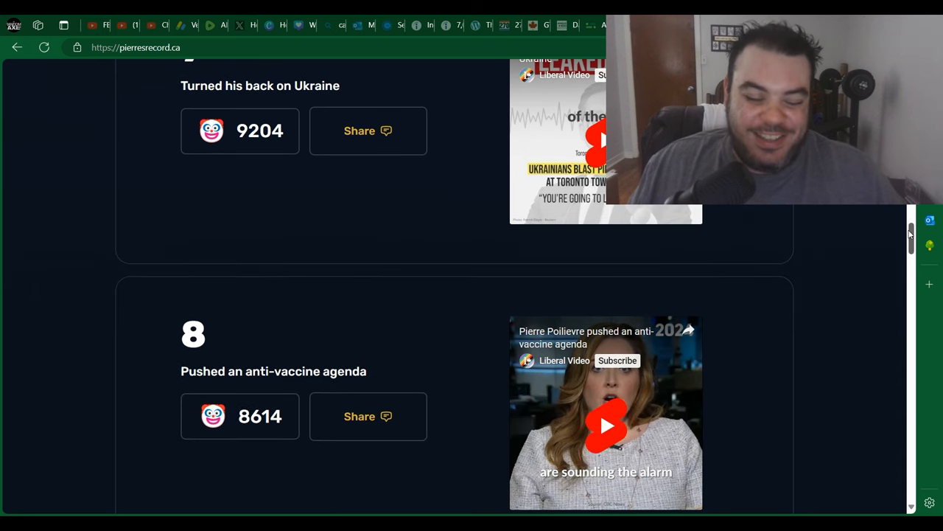
scroll(down, 3)
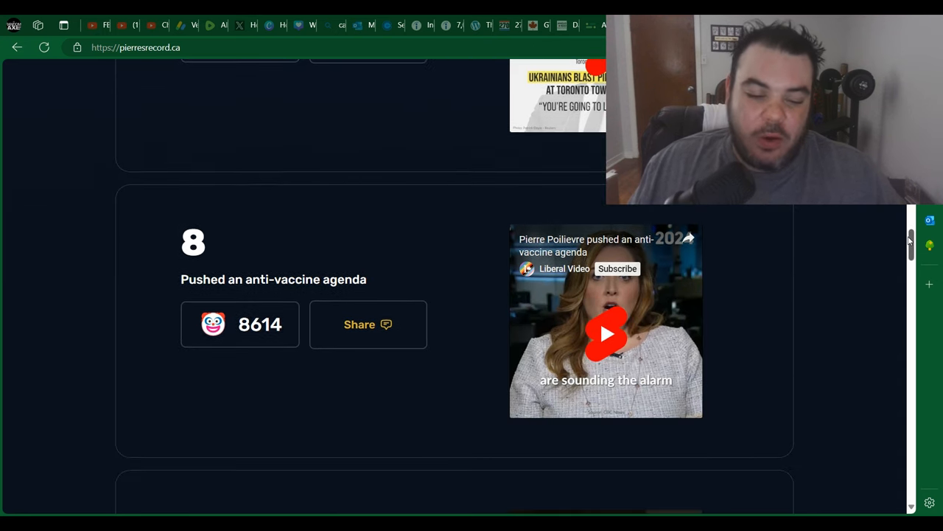
scroll(down, 3)
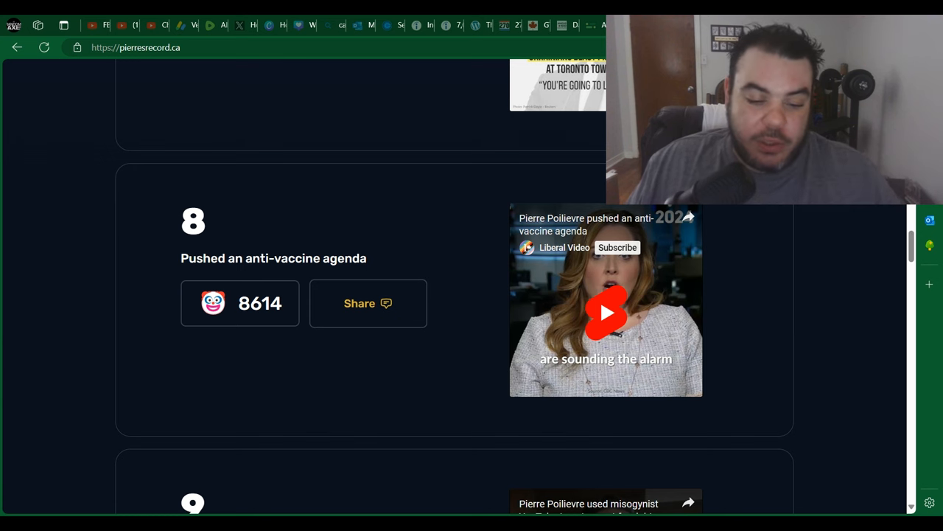
mouse_move(417, 184)
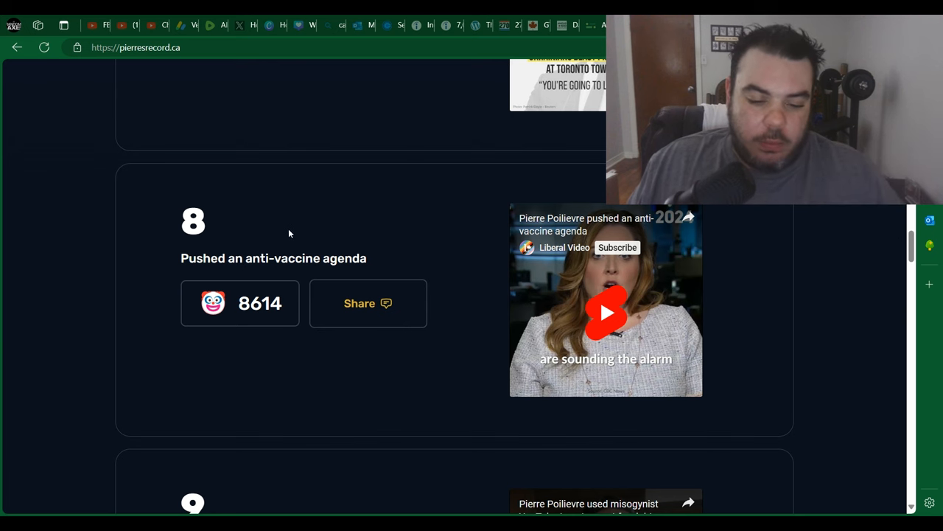
mouse_move(303, 226)
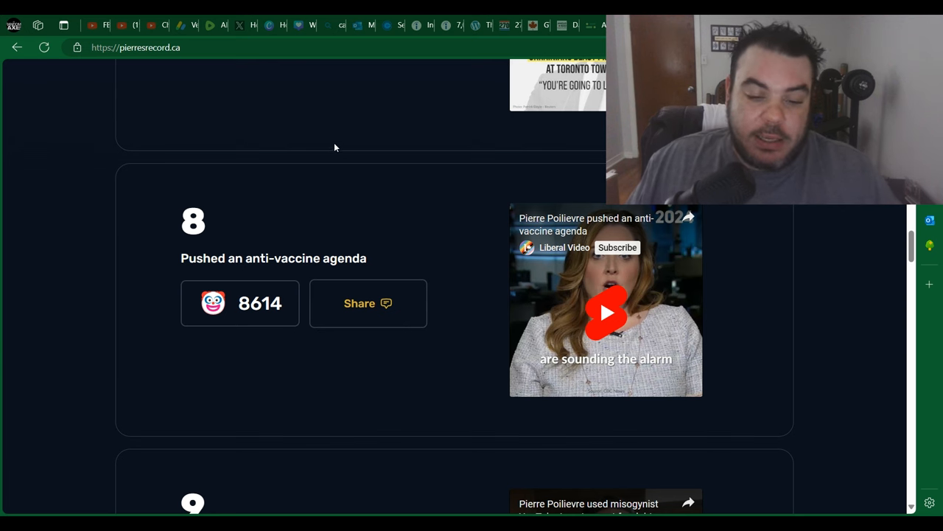
mouse_move(347, 185)
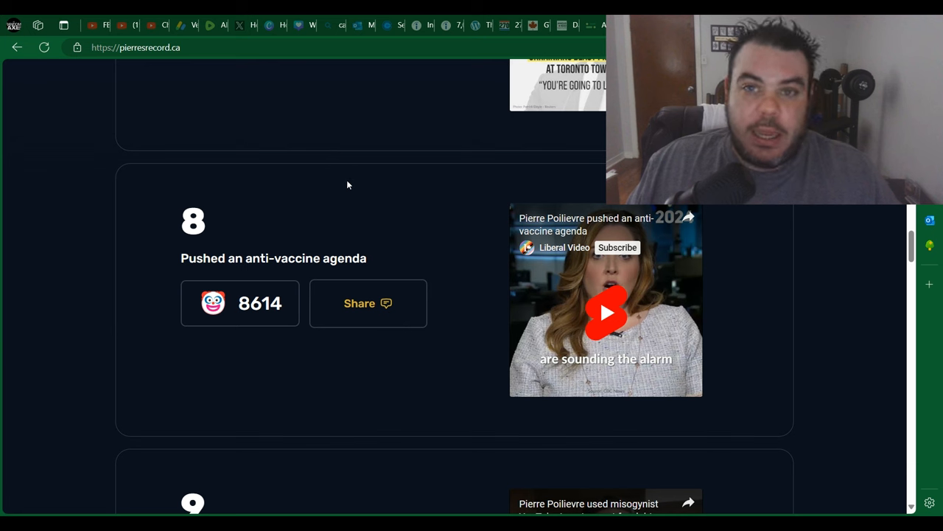
mouse_move(344, 191)
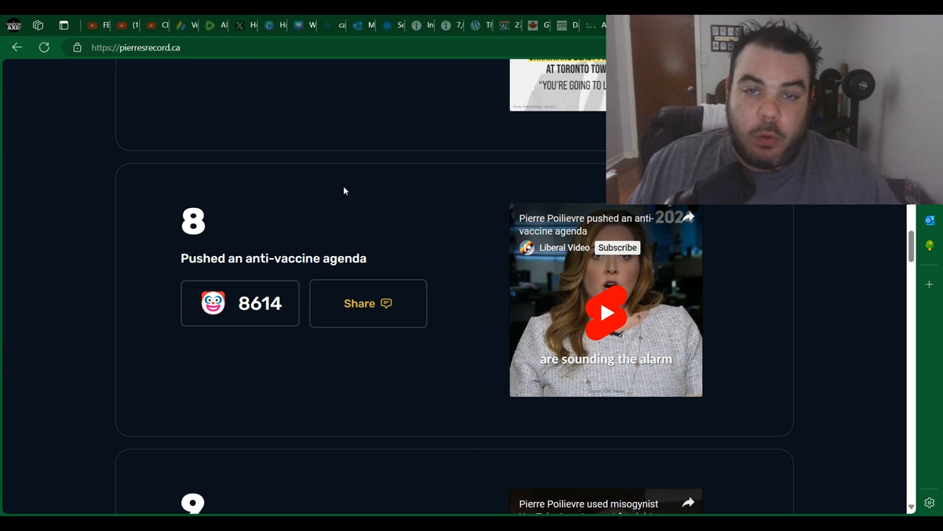
mouse_move(314, 194)
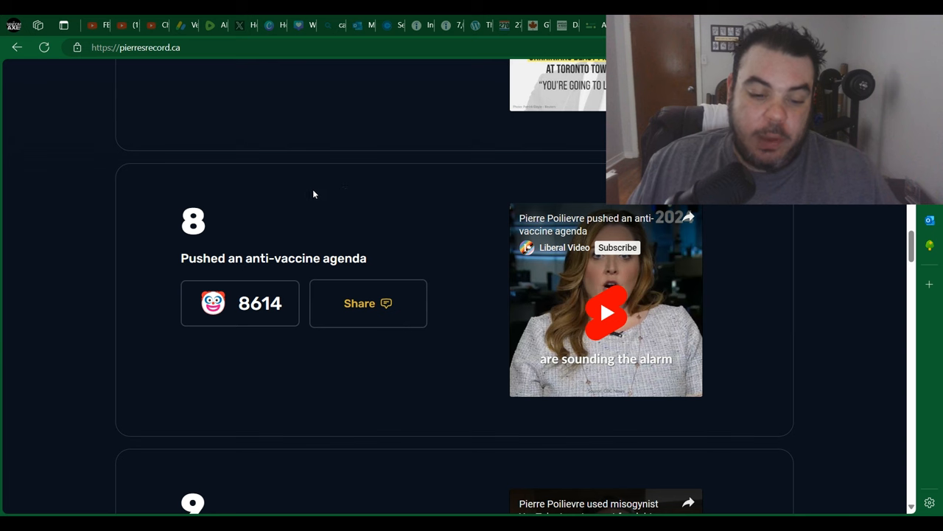
mouse_move(290, 217)
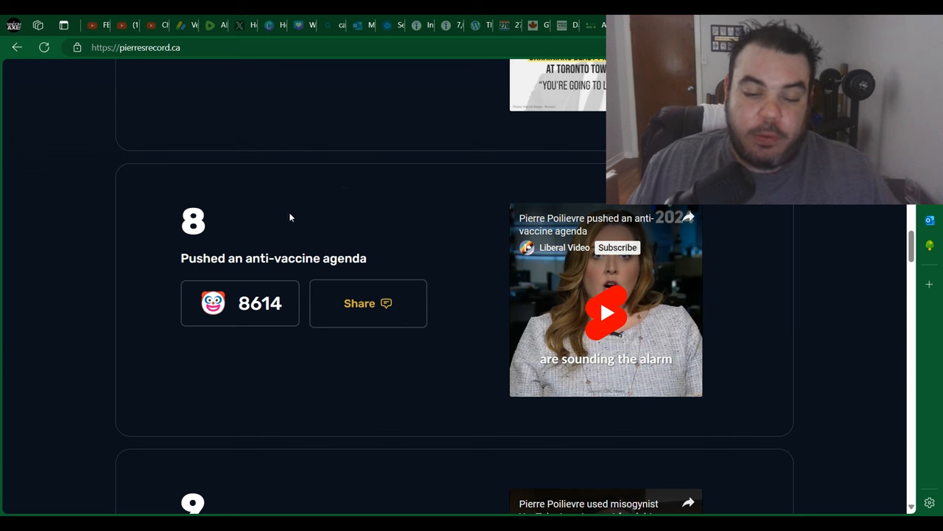
mouse_move(376, 247)
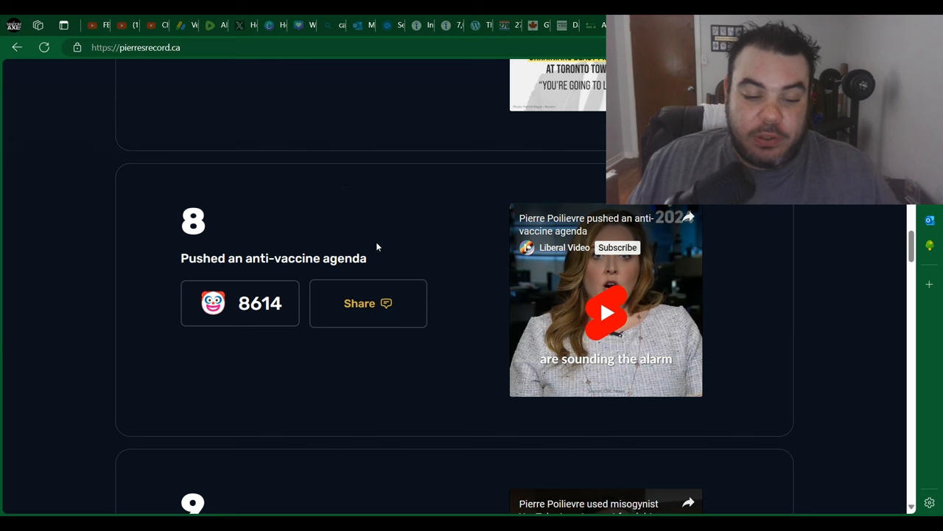
mouse_move(831, 247)
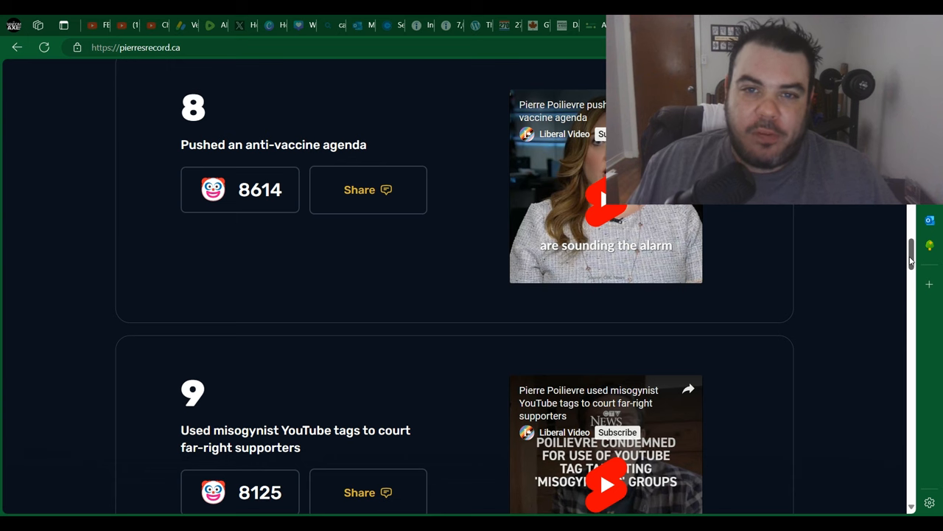
scroll(down, 3)
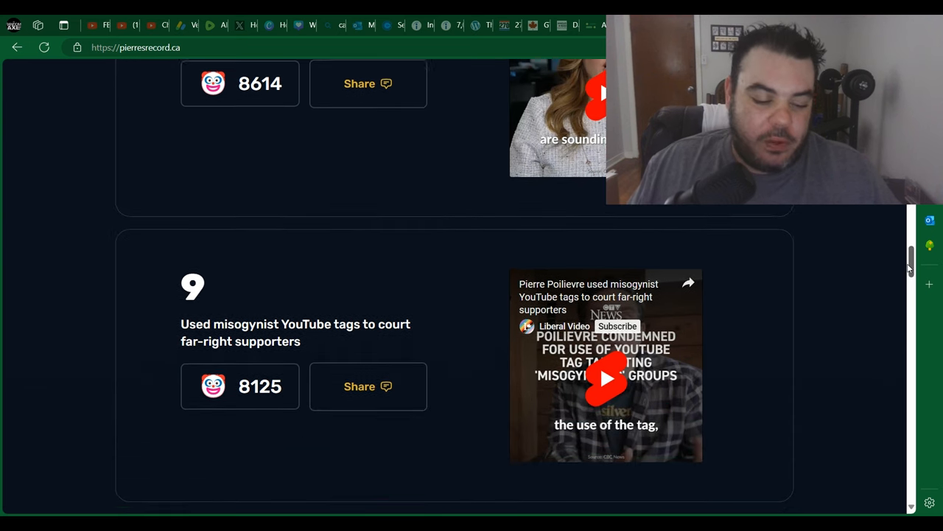
scroll(down, 3)
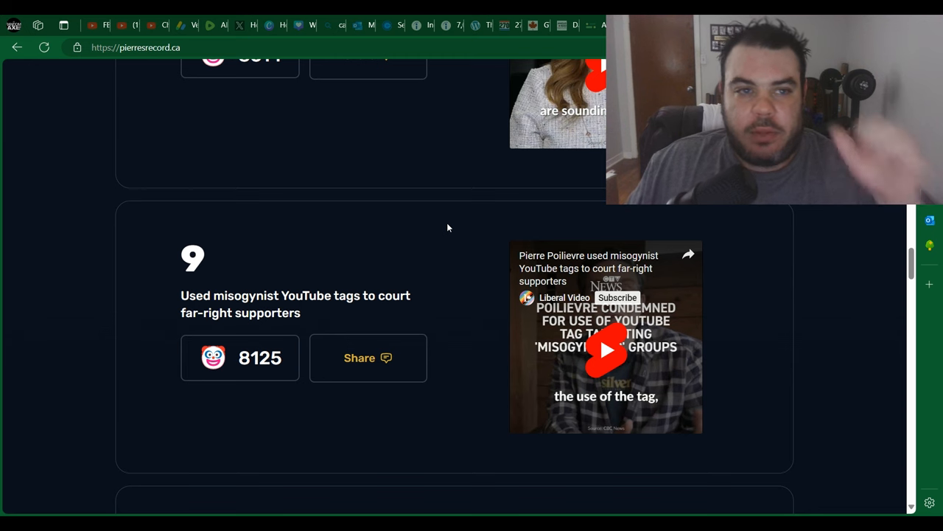
mouse_move(384, 254)
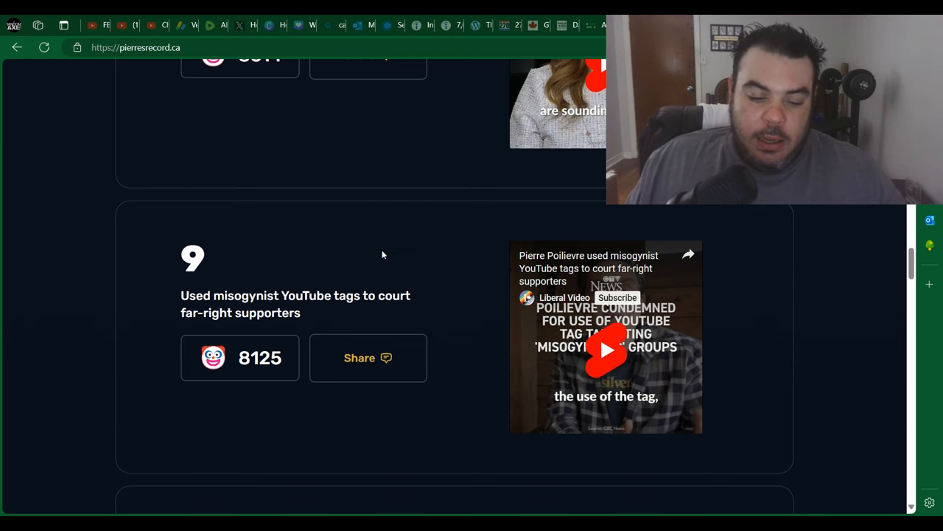
mouse_move(319, 308)
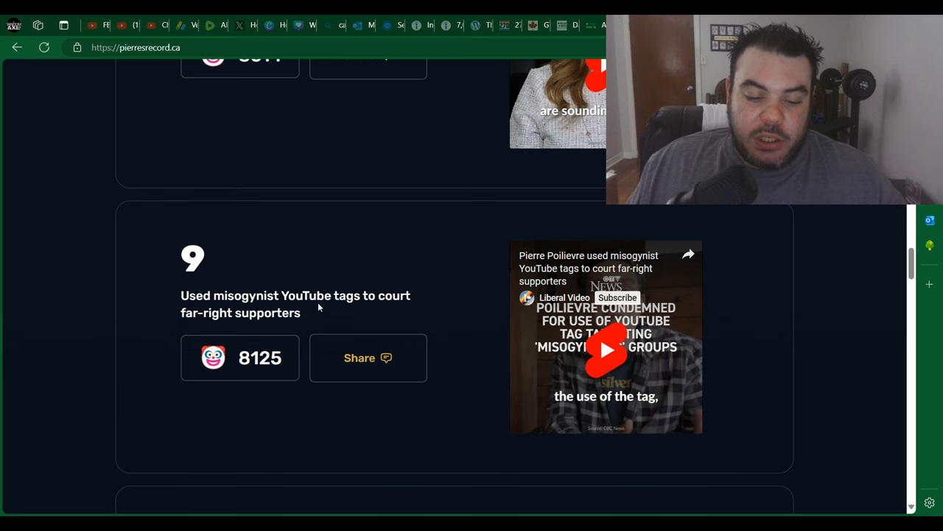
mouse_move(461, 291)
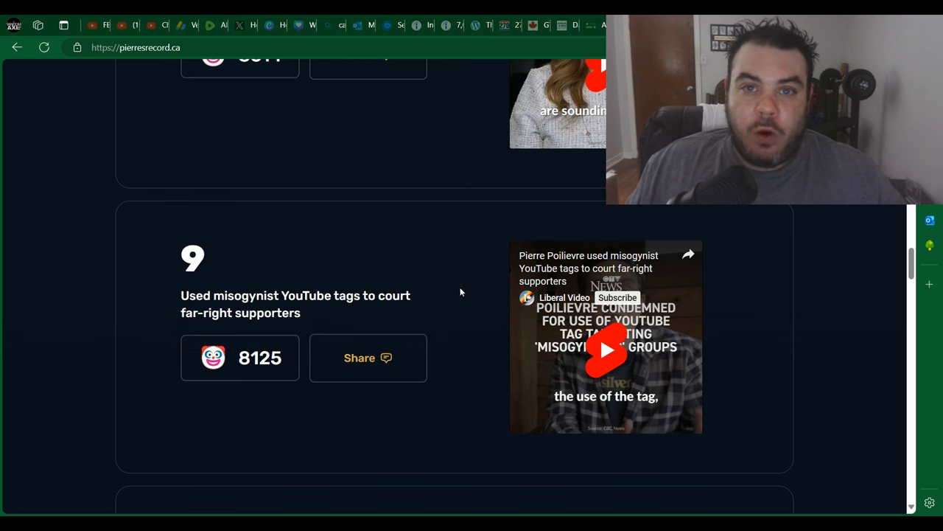
mouse_move(335, 248)
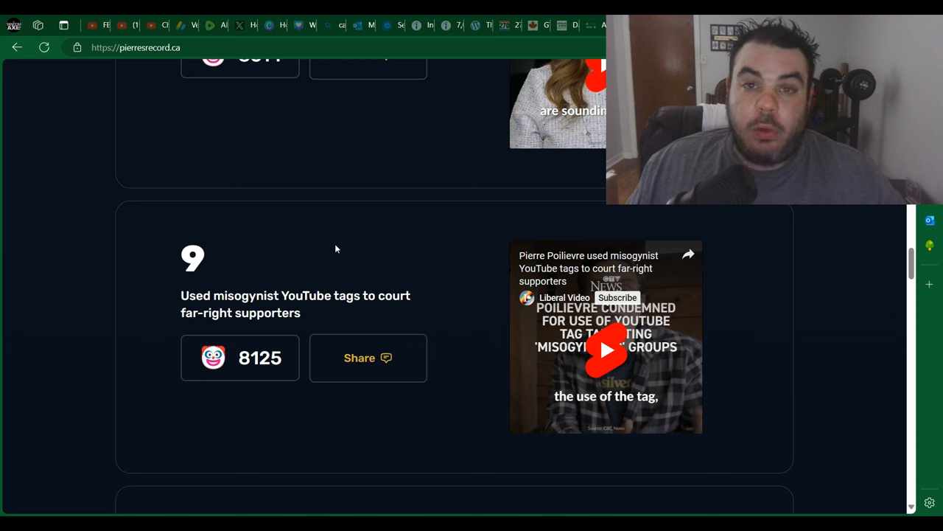
mouse_move(289, 253)
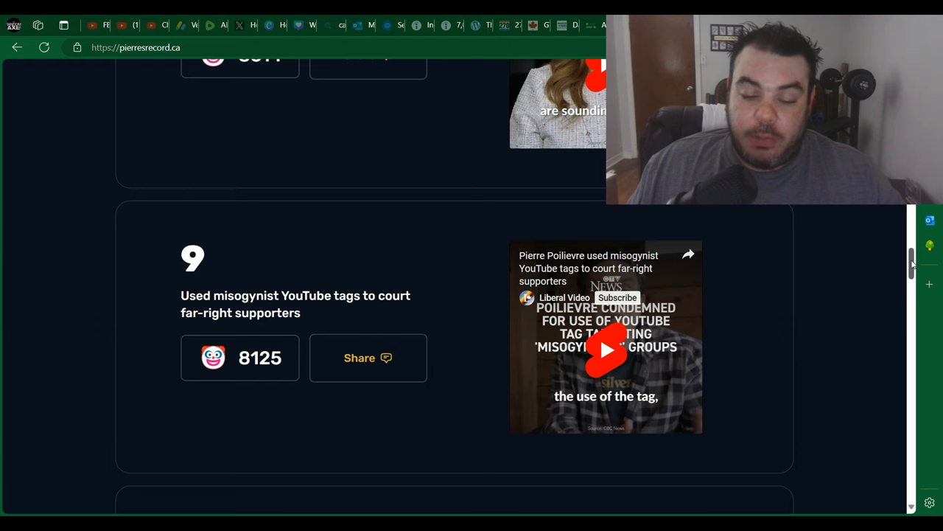
scroll(down, 3)
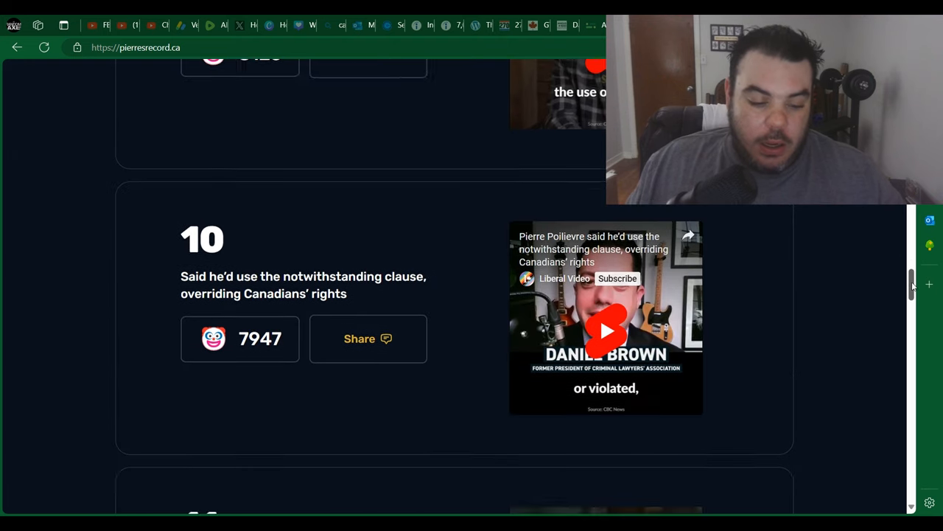
scroll(down, 3)
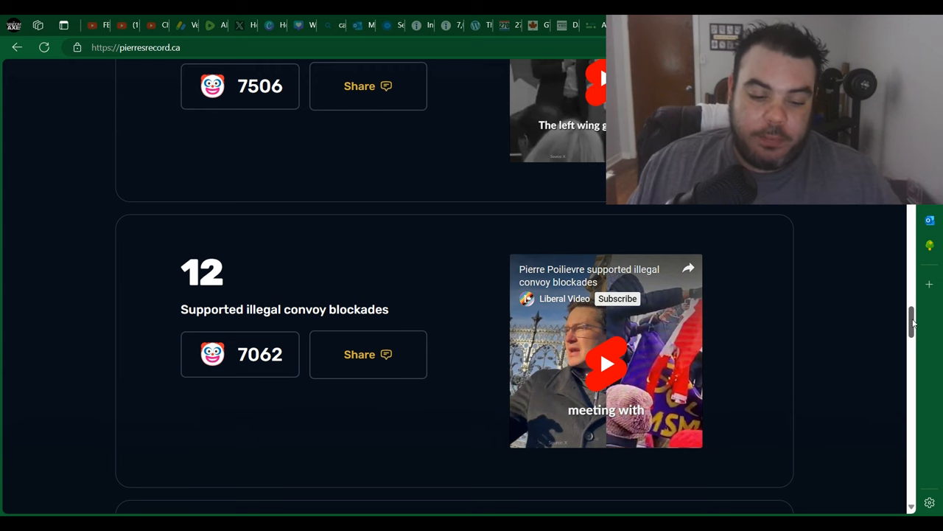
mouse_move(712, 211)
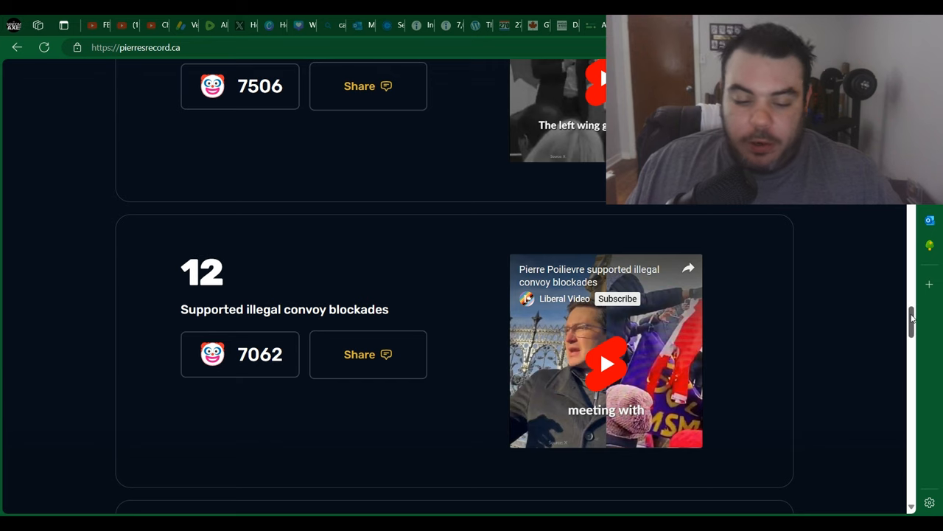
scroll(down, 3)
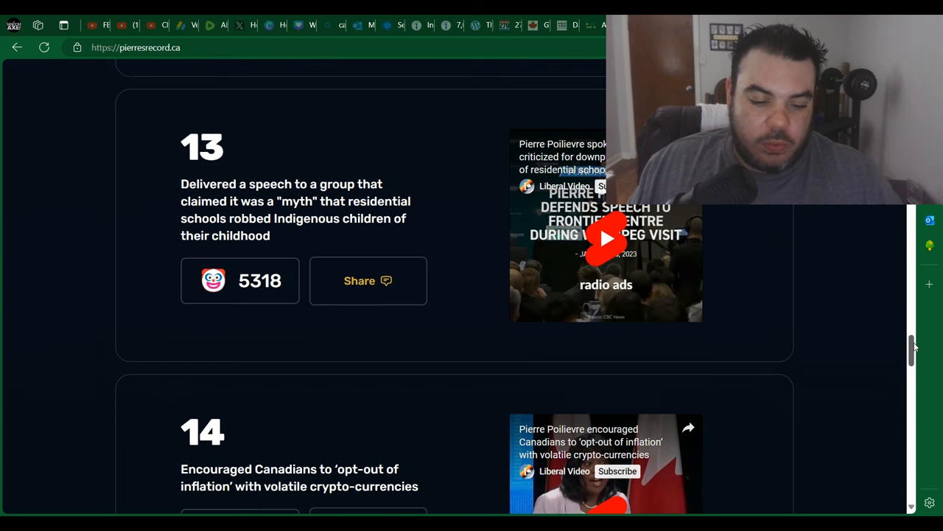
scroll(down, 3)
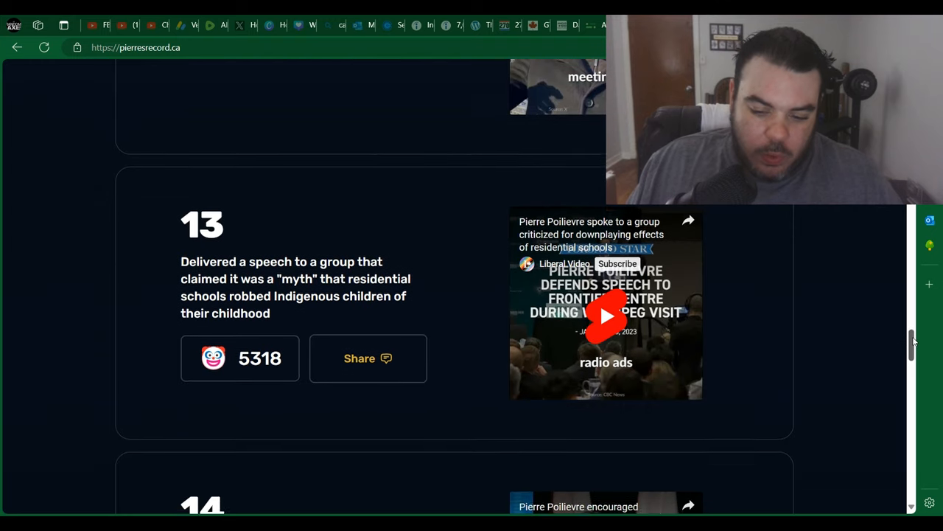
scroll(down, 3)
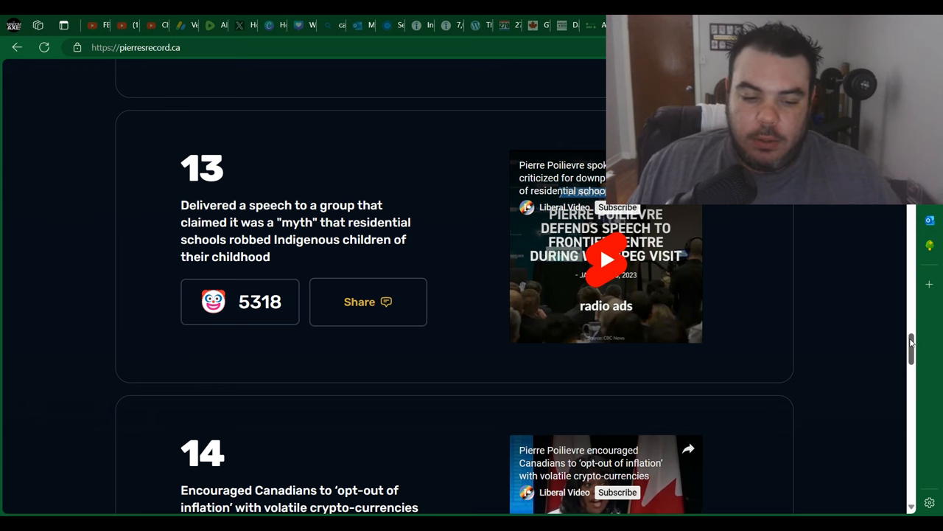
scroll(down, 3)
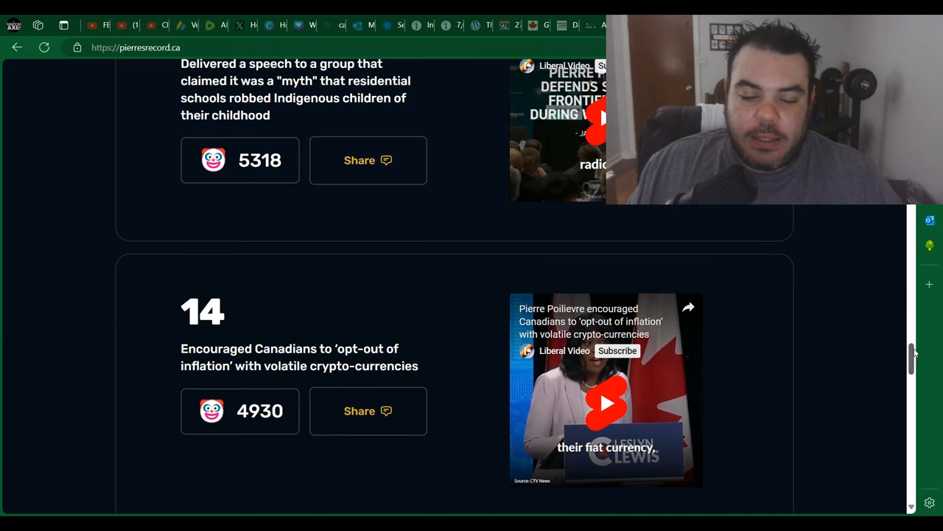
scroll(down, 3)
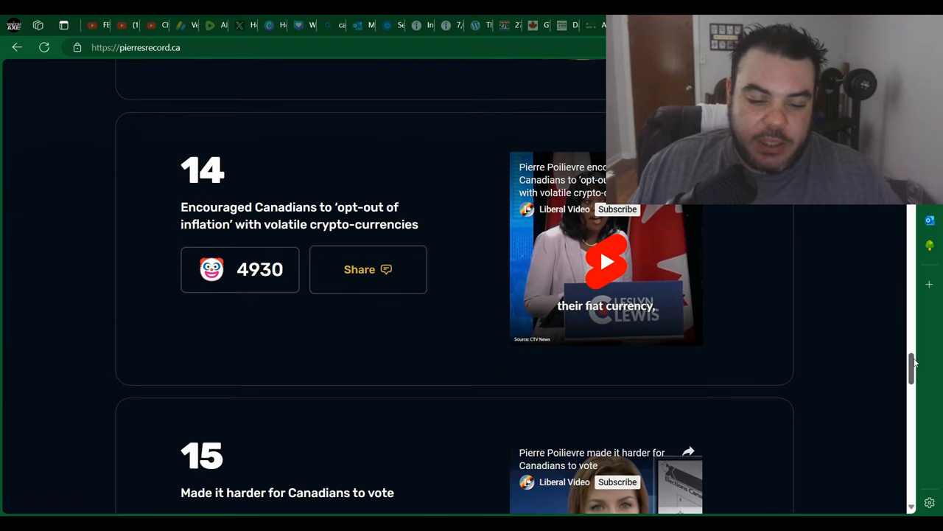
scroll(down, 3)
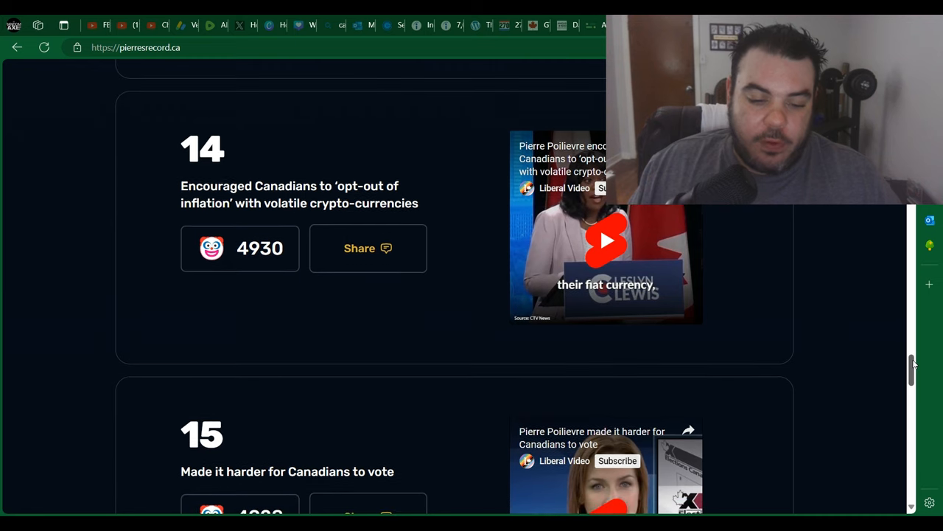
scroll(down, 3)
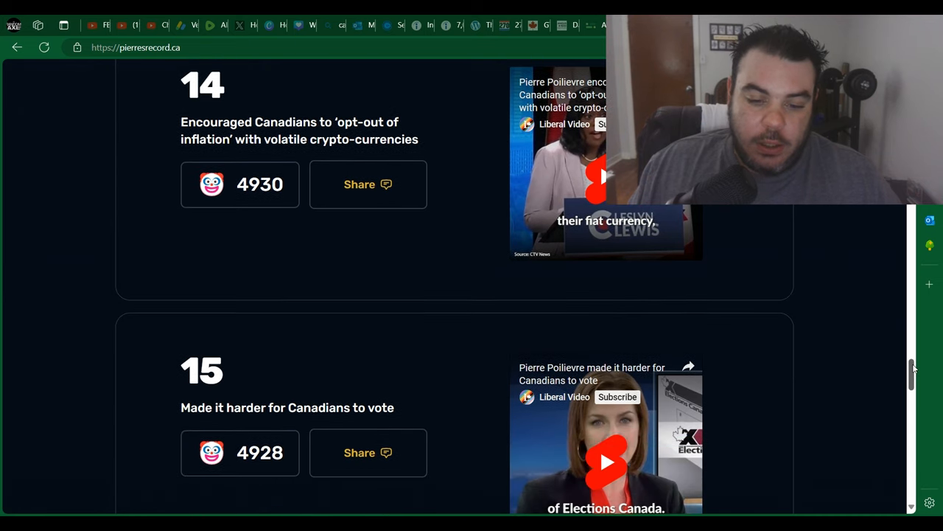
scroll(down, 3)
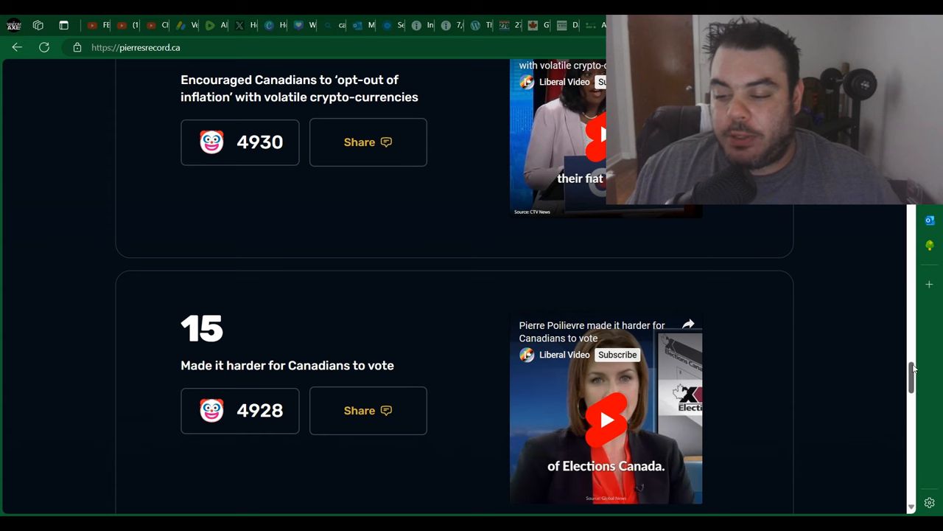
scroll(down, 3)
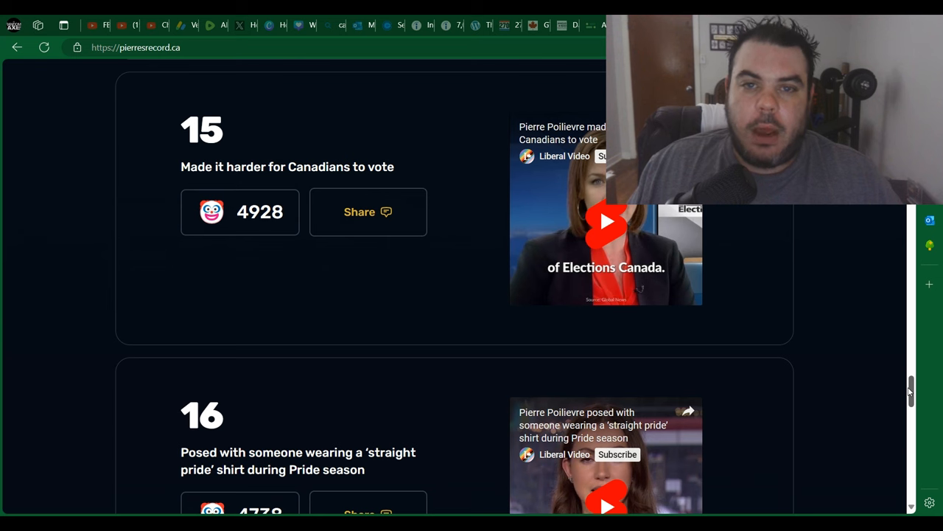
scroll(down, 3)
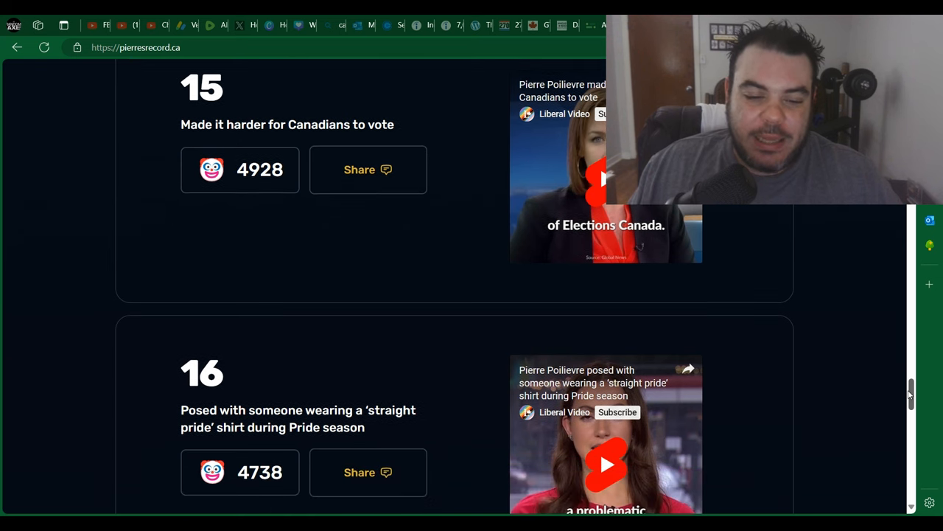
scroll(down, 3)
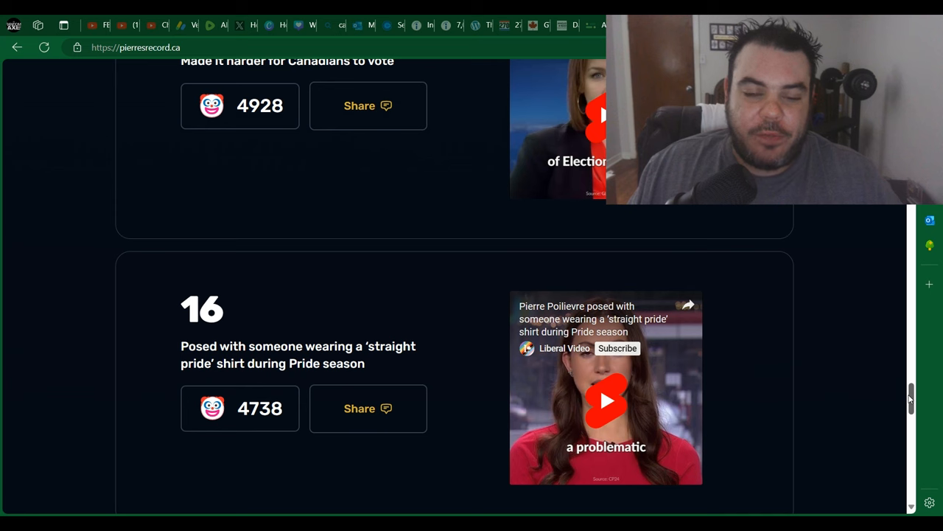
scroll(up, 3)
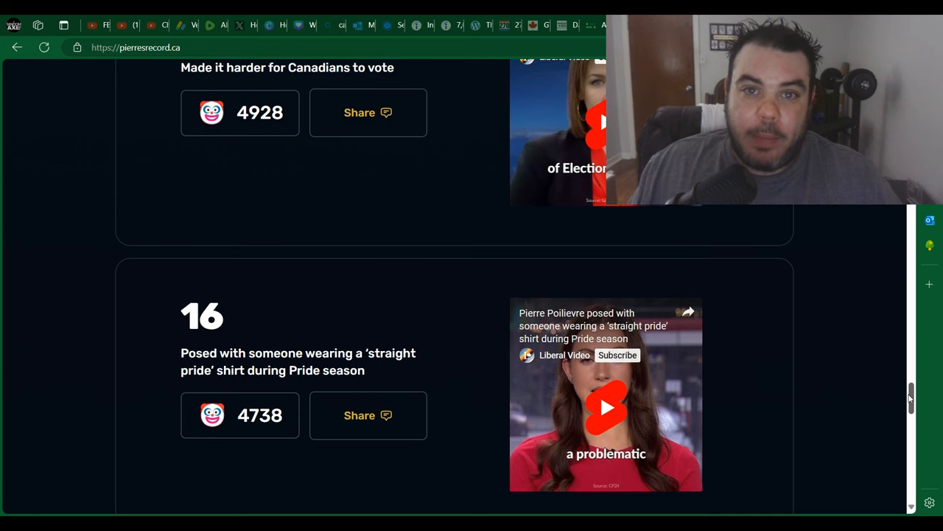
scroll(down, 3)
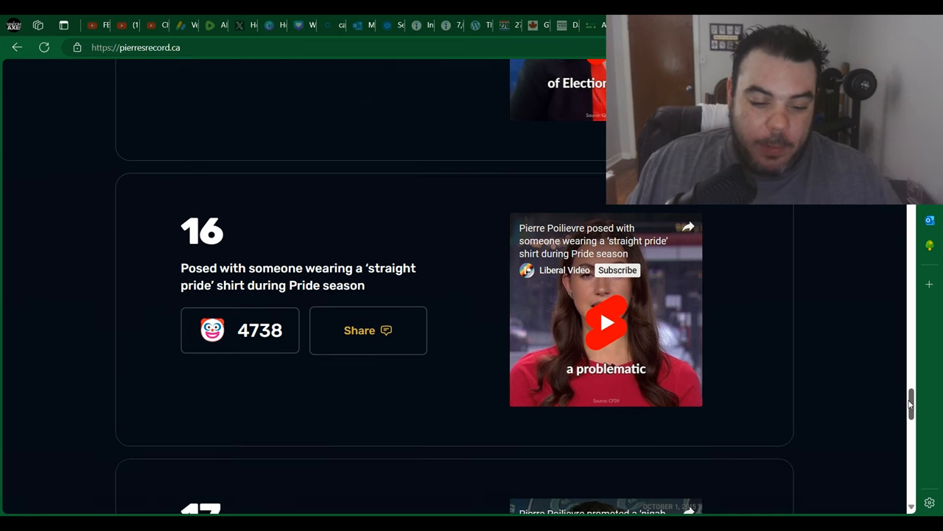
scroll(down, 3)
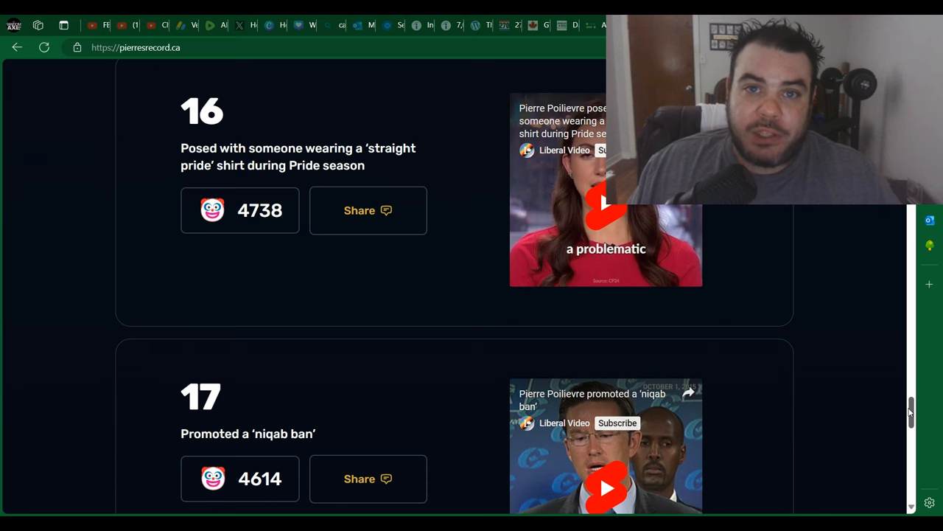
mouse_move(921, 400)
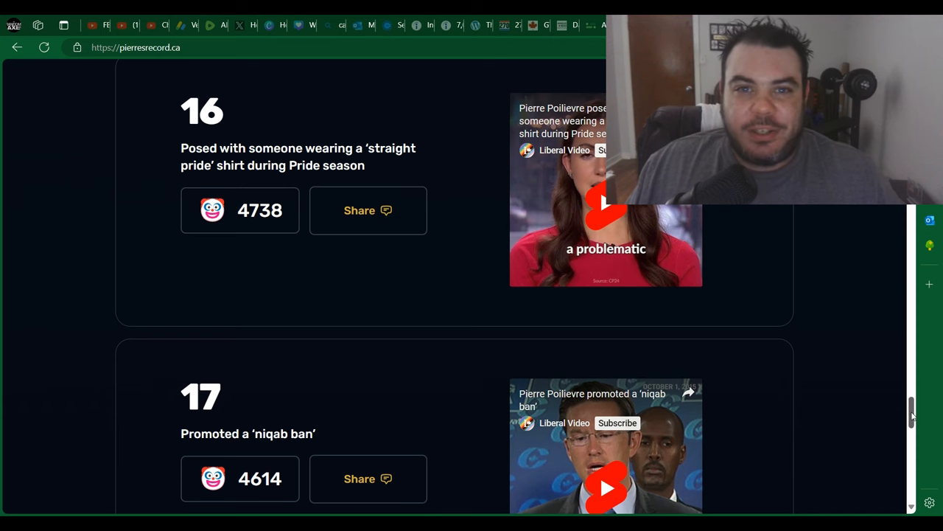
scroll(down, 3)
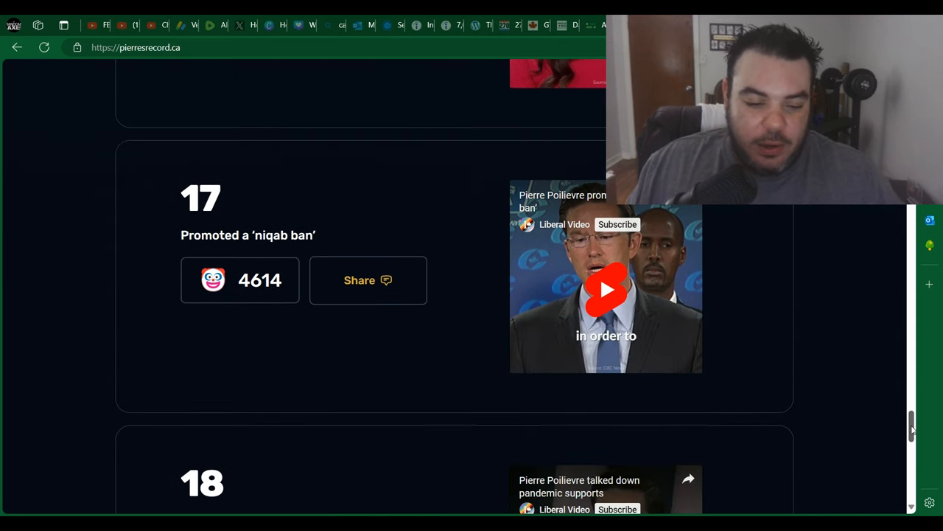
scroll(down, 3)
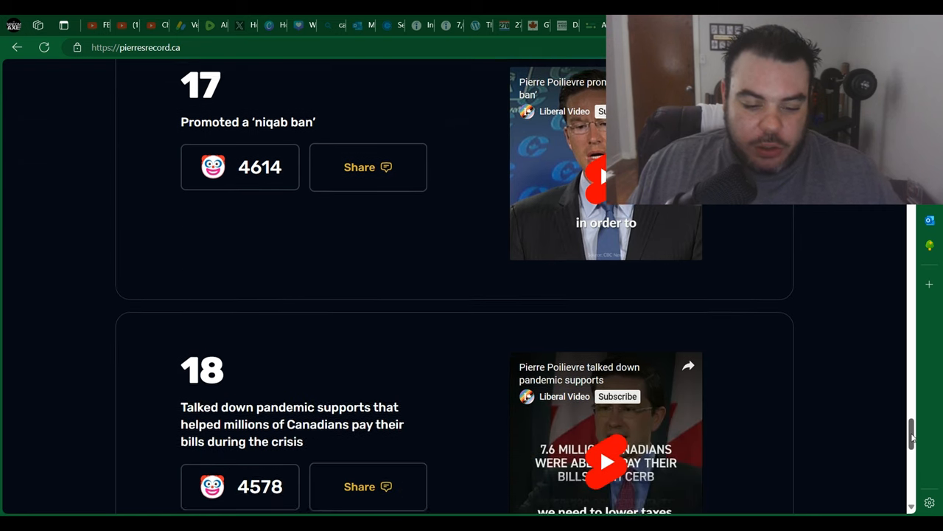
scroll(down, 3)
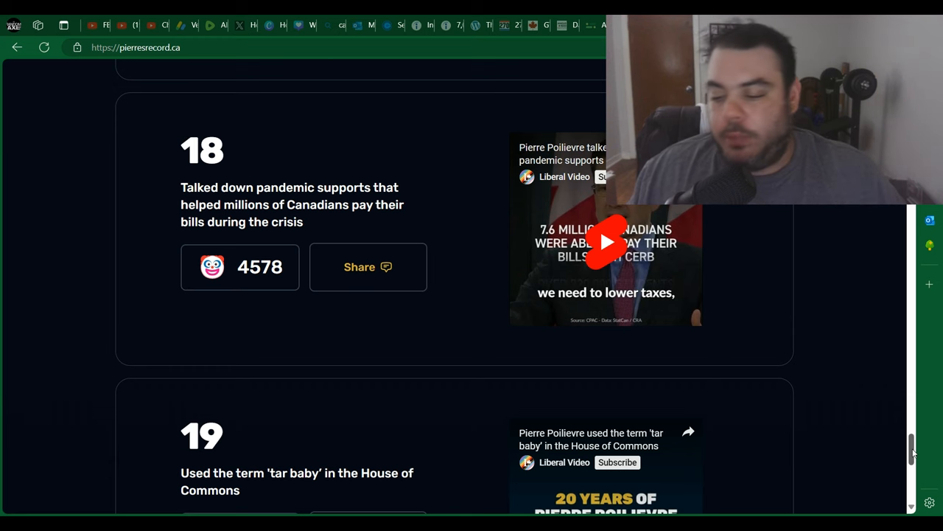
scroll(down, 3)
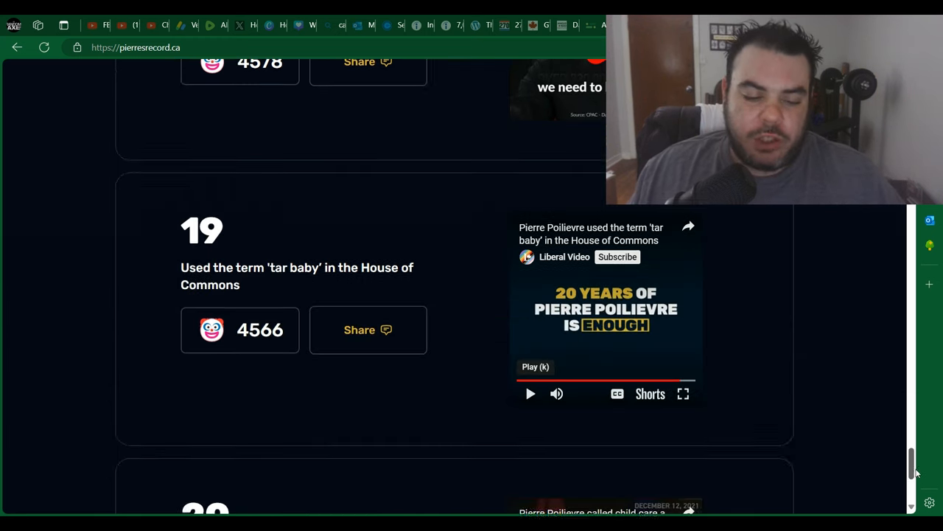
scroll(down, 3)
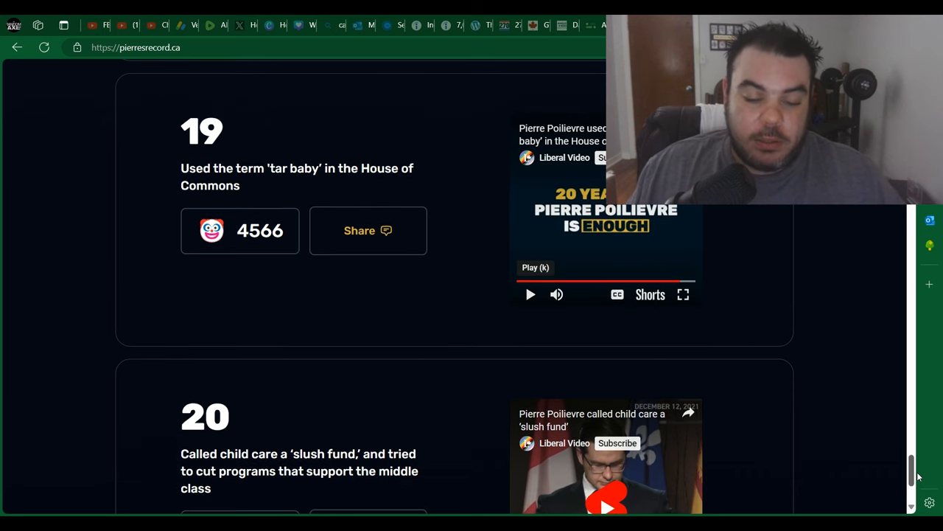
mouse_move(613, 356)
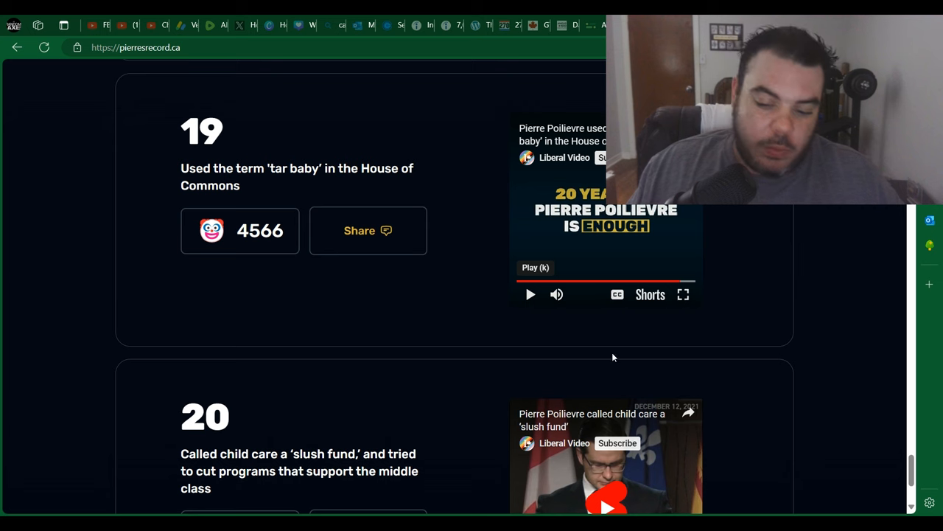
mouse_move(811, 288)
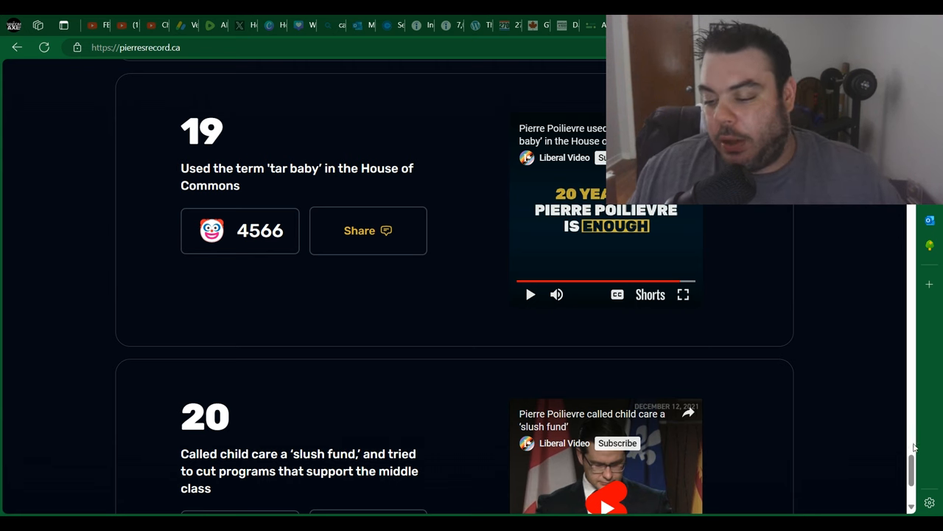
scroll(down, 3)
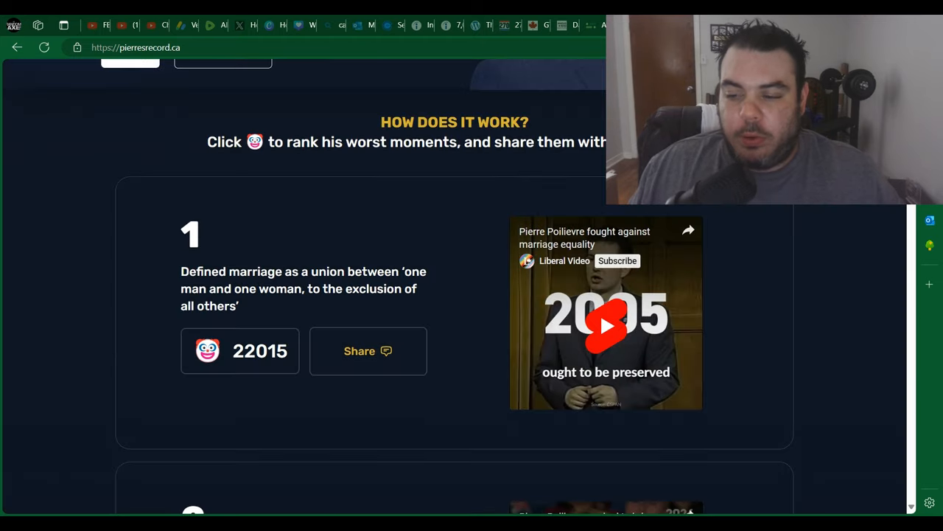
scroll(up, 3)
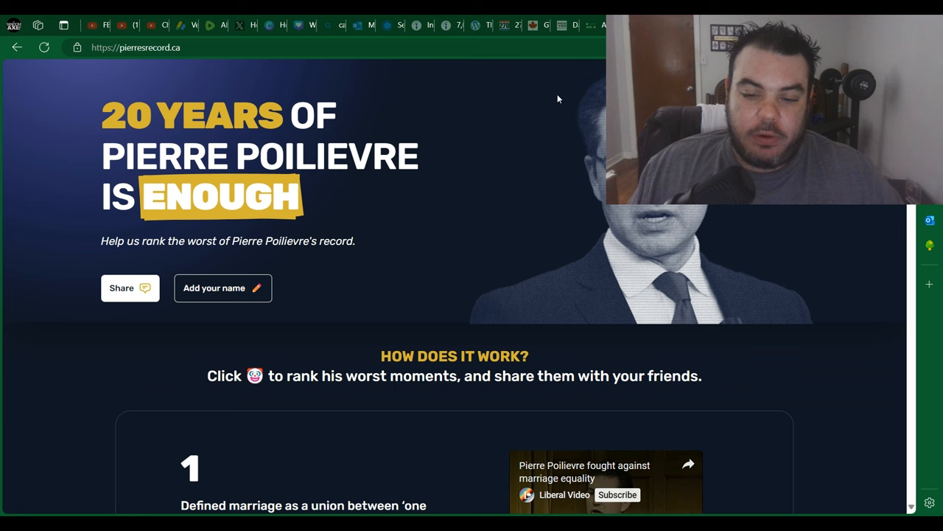
mouse_move(581, 164)
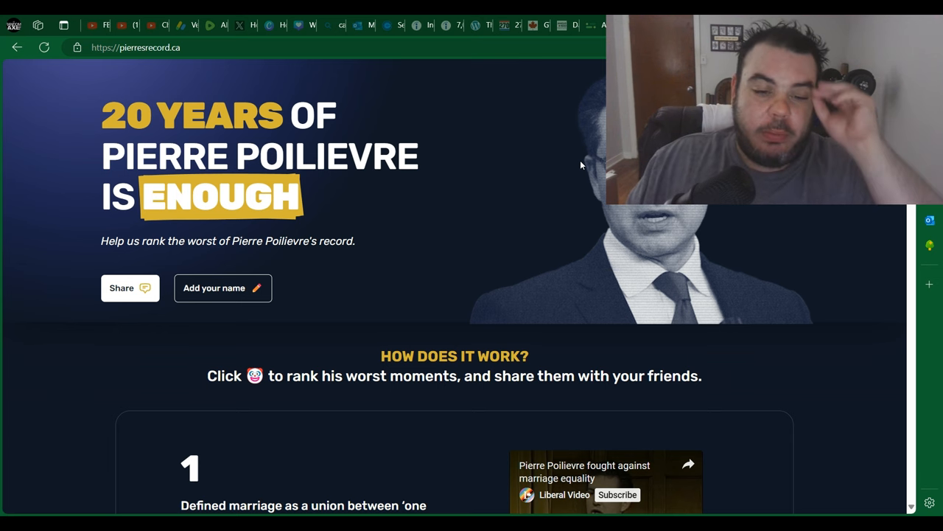
mouse_move(514, 144)
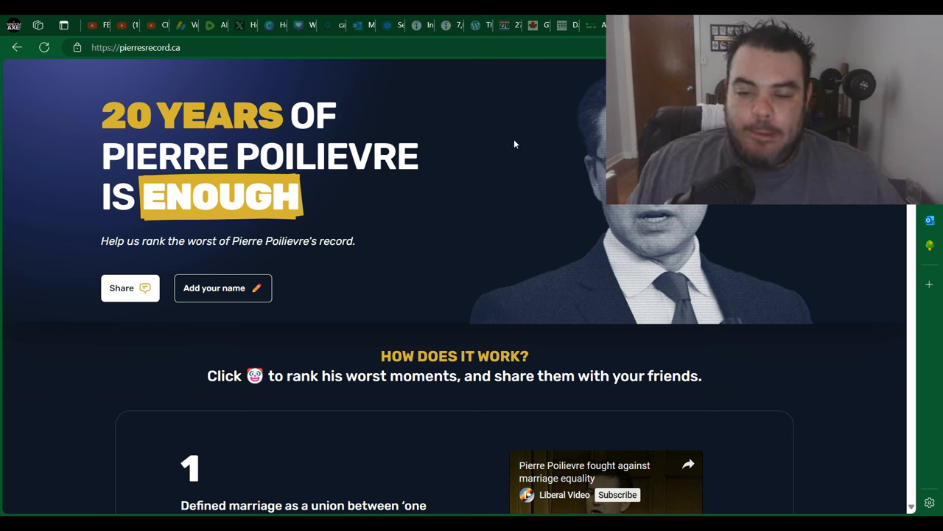
mouse_move(717, 253)
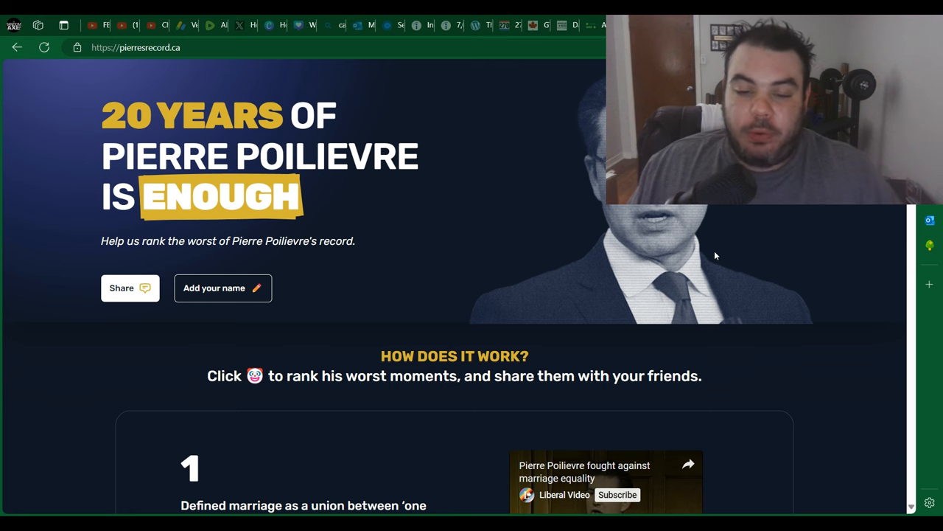
mouse_move(385, 311)
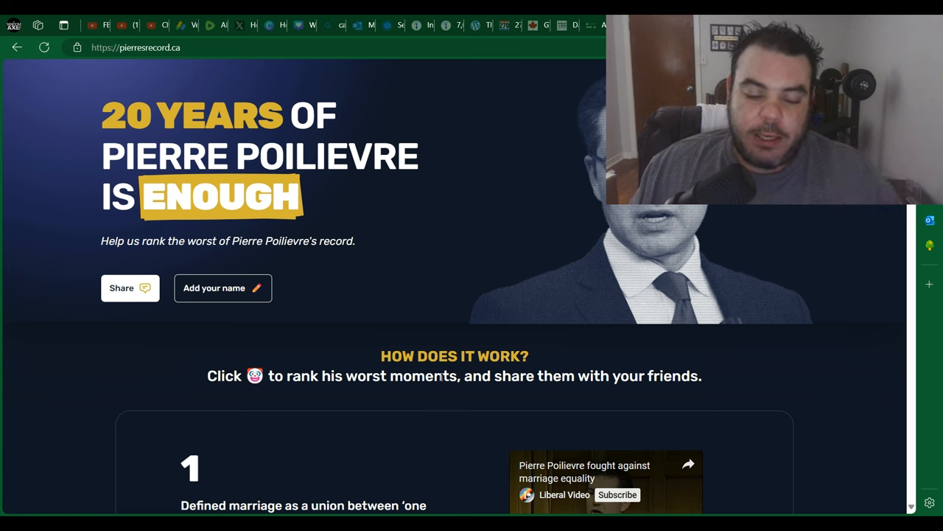
mouse_move(467, 410)
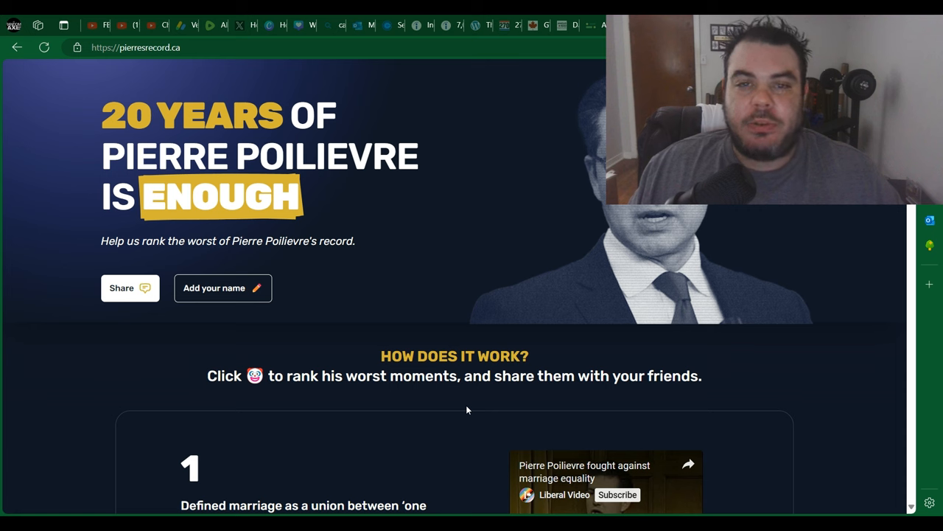